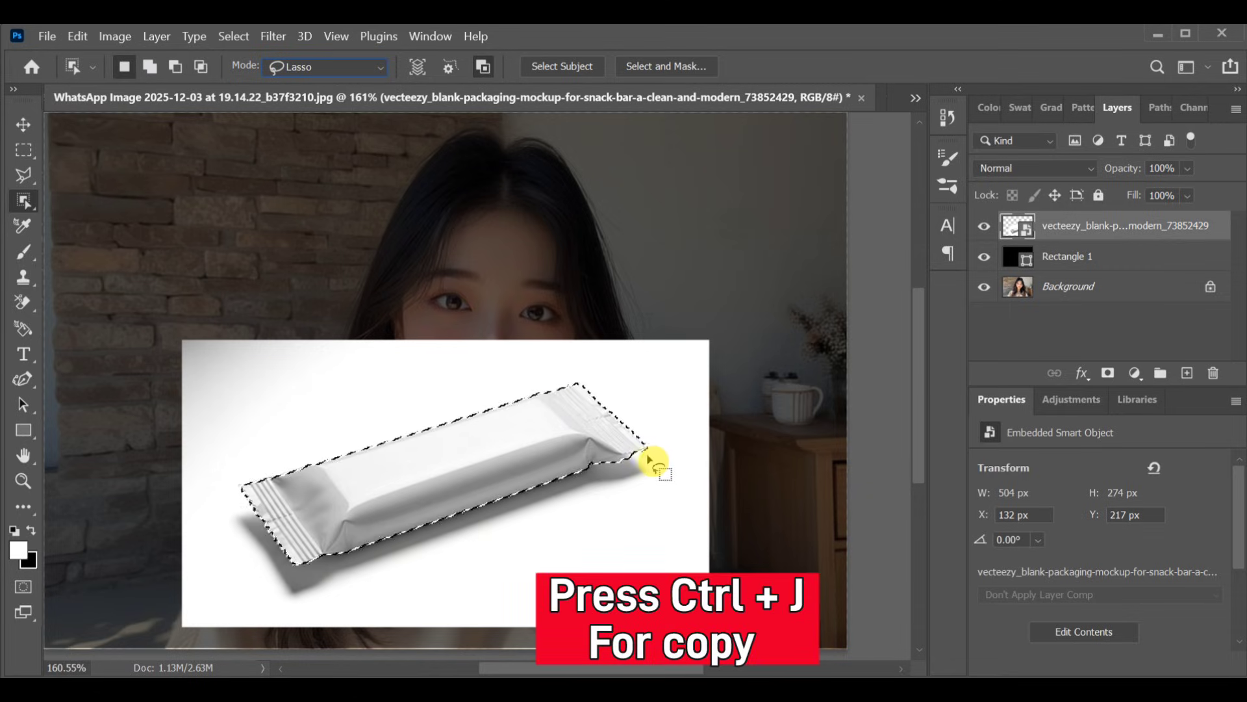
Step: Duplicate the lasso-selected wrapper onto its own Layer 1 with Ctrl+J
{"action": "key", "text": "ctrl+j"}
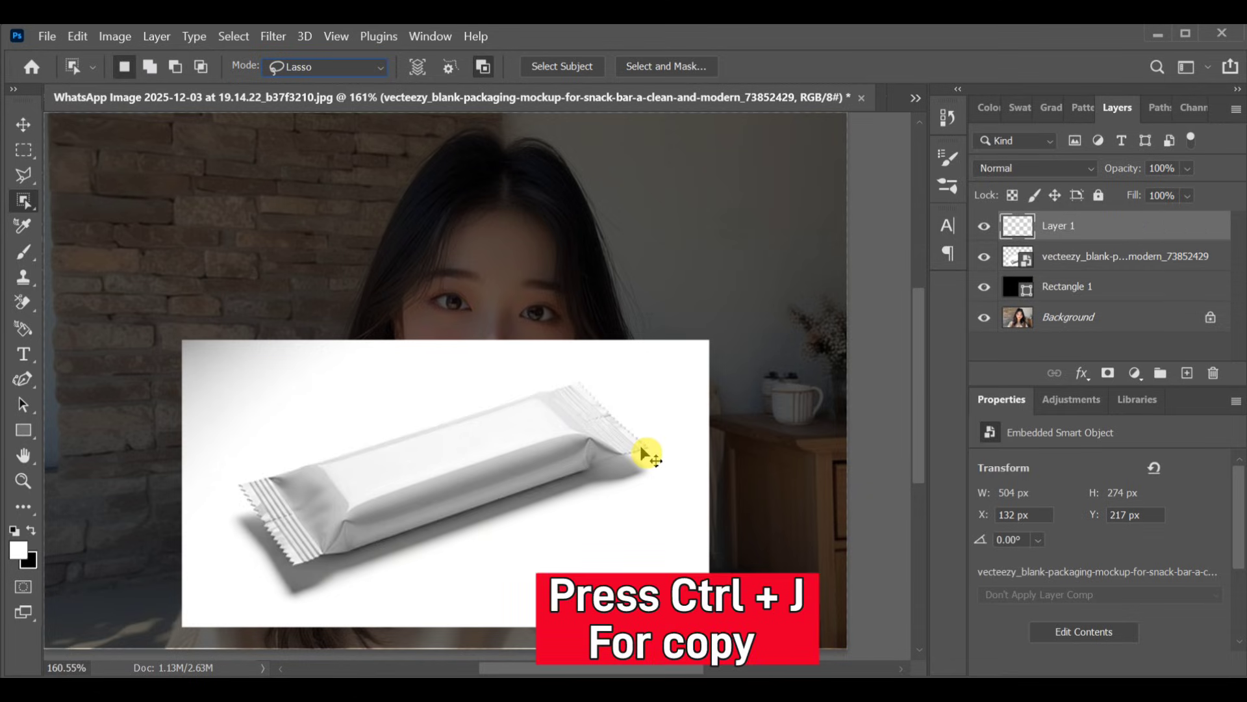
{"action": "key", "text": "ctrl+j"}
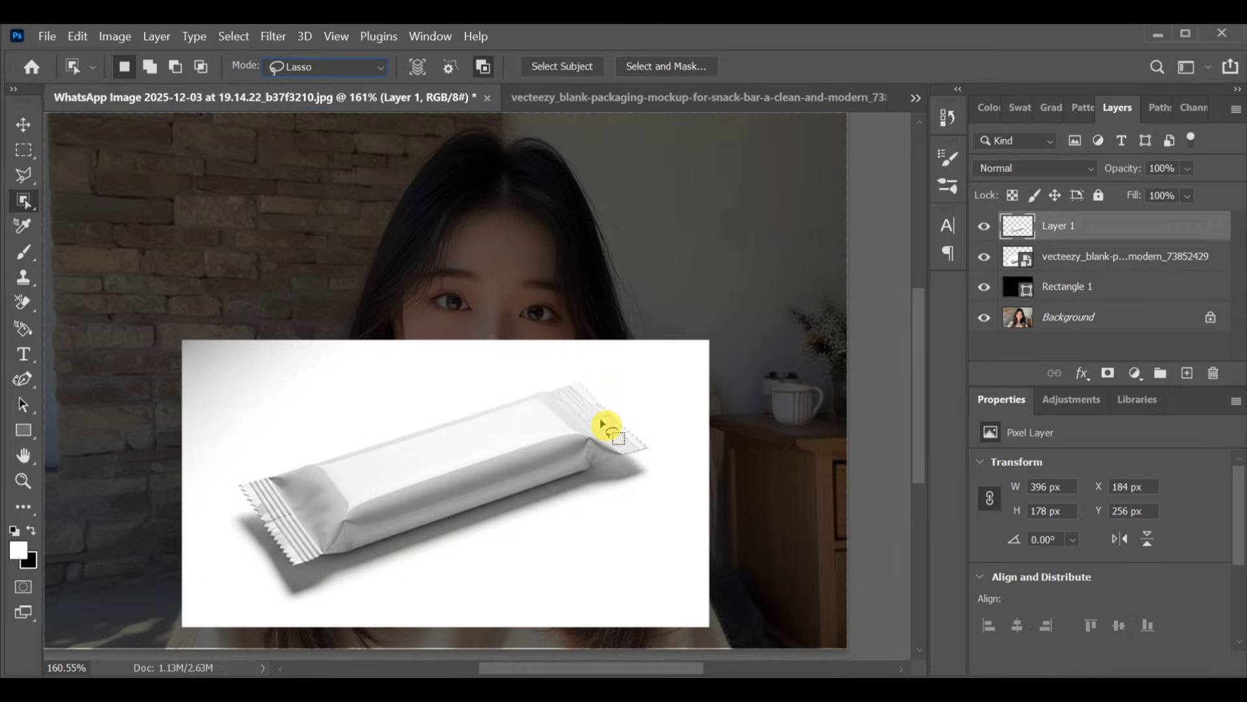
{"action": "left_click", "coordinate": [24, 430]}
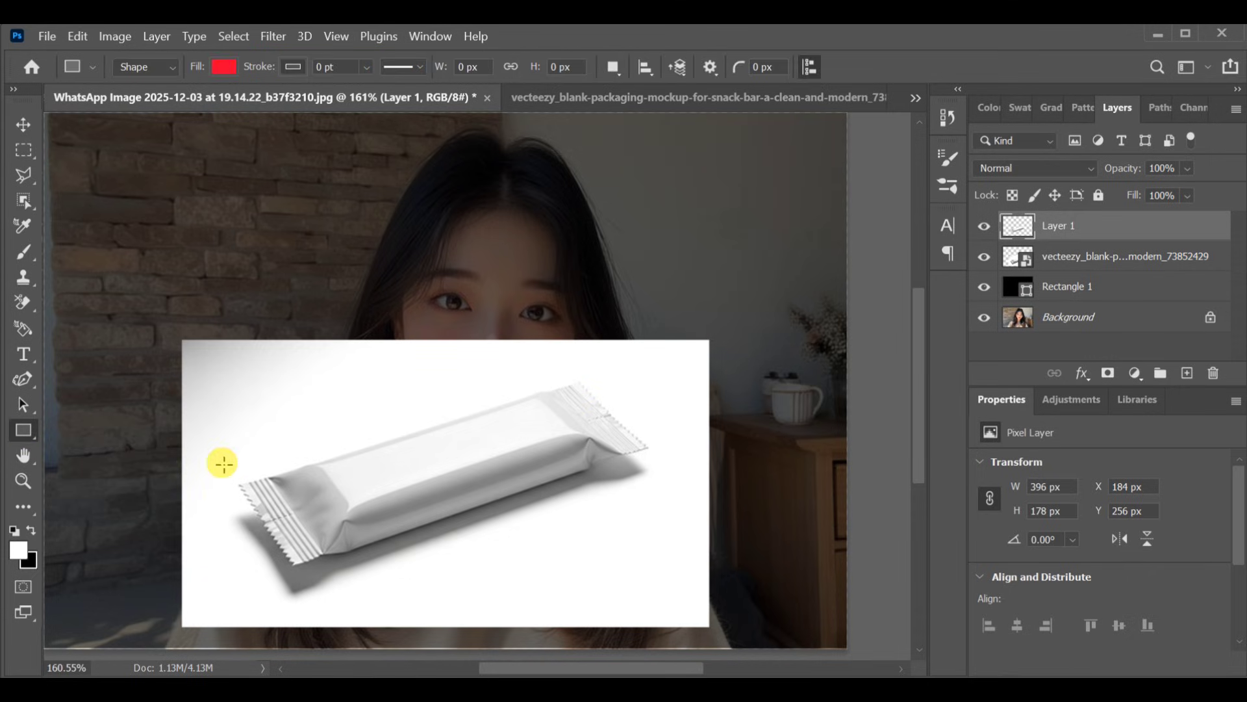
Step: Draw a red rectangle covering the wrapper and lower its layer opacity to 40%
{"action": "left_click_drag", "start_coordinate": [222, 462], "coordinate": [579, 577]}
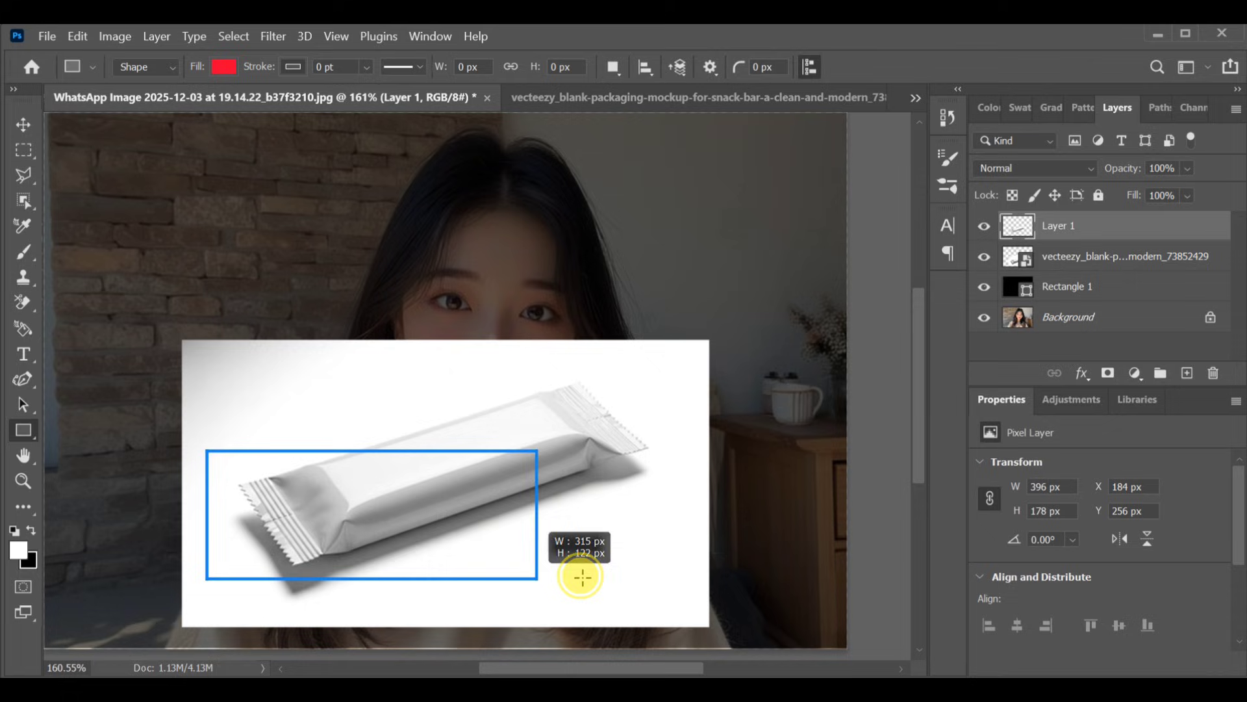
{"action": "left_click_drag", "start_coordinate": [210, 456], "coordinate": [671, 579]}
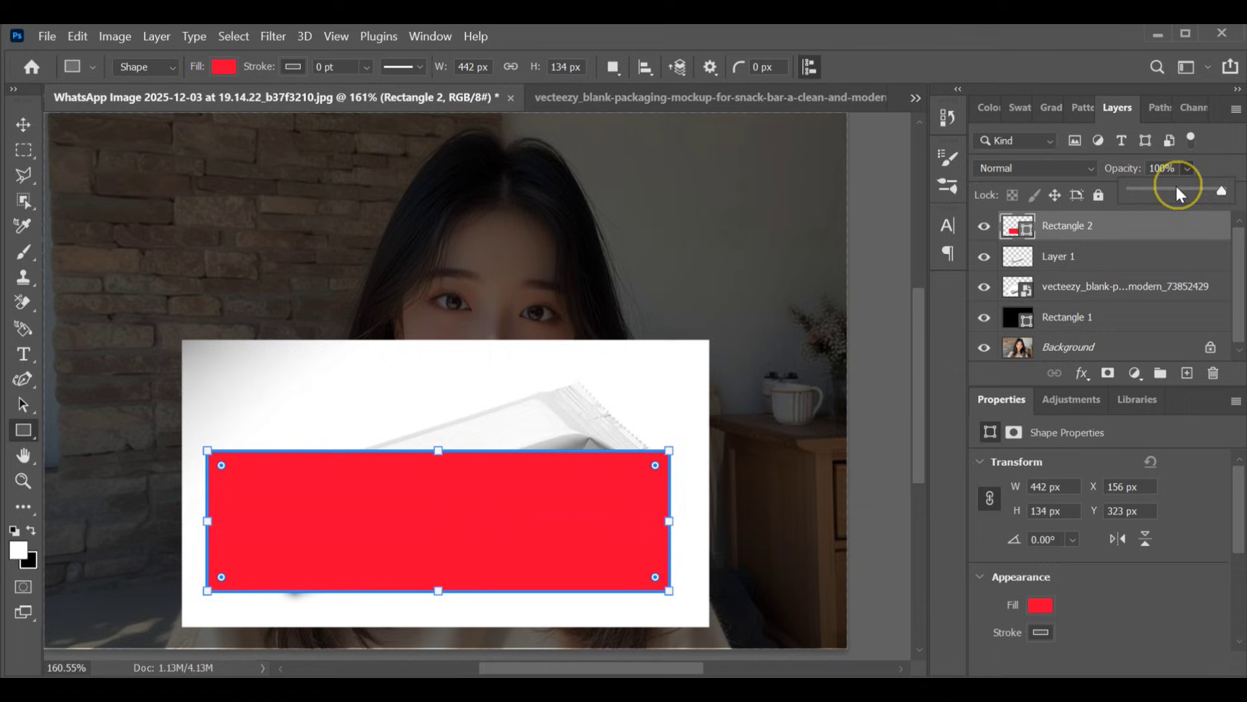
{"action": "left_click_drag", "start_coordinate": [1189, 191], "coordinate": [1169, 191]}
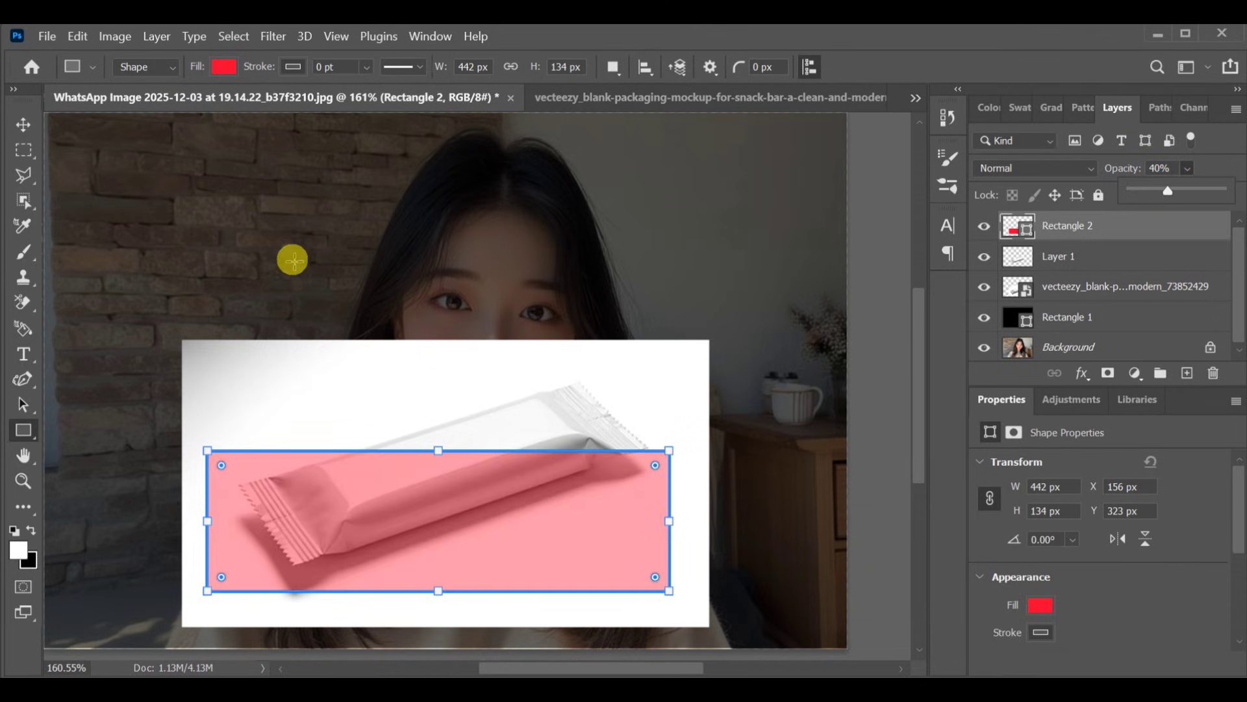
{"action": "mouse_move", "coordinate": [22, 129]}
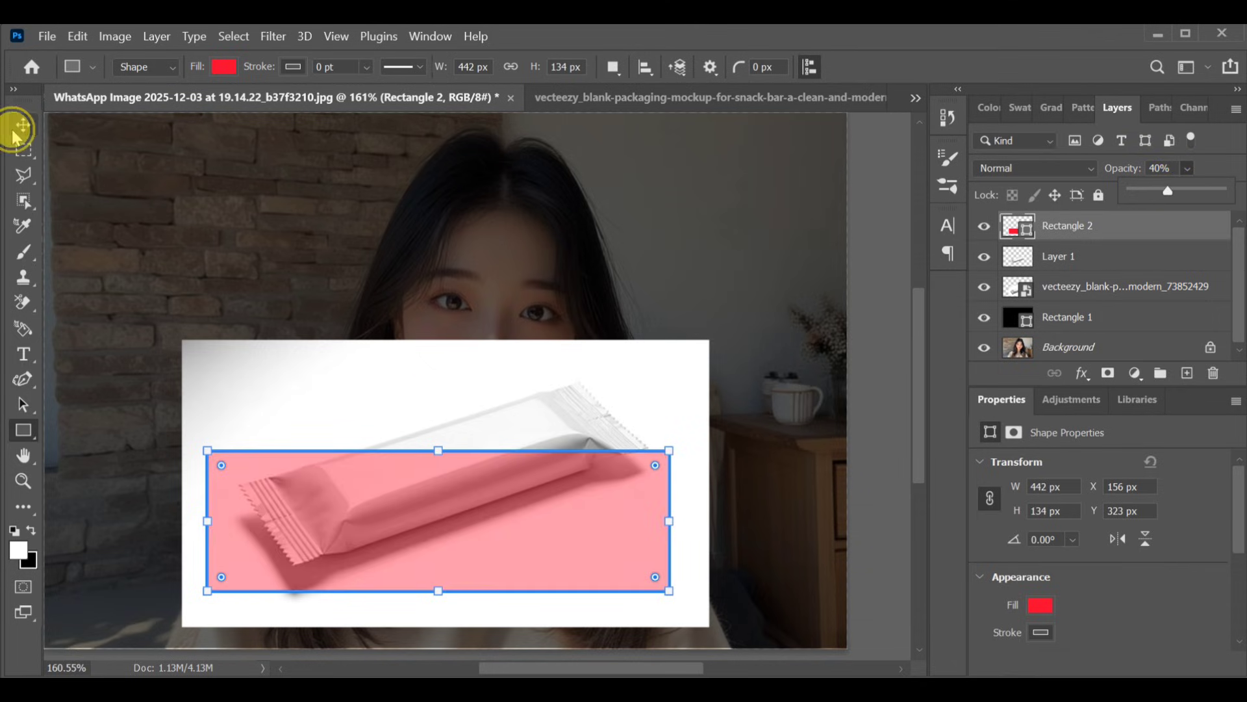
Step: Distort the red rectangle in Free Transform, dragging each corner onto the tilted wrapper's corners
{"action": "key", "text": "ctrl+t"}
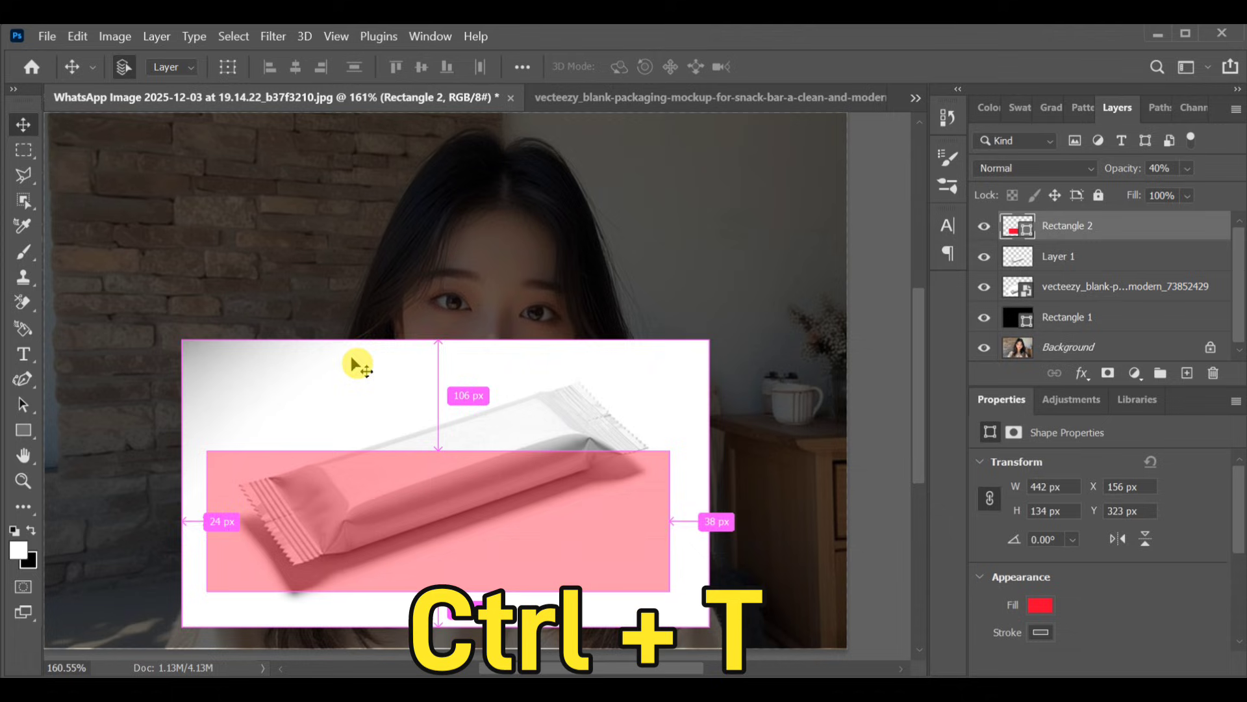
{"action": "right_click", "coordinate": [642, 475]}
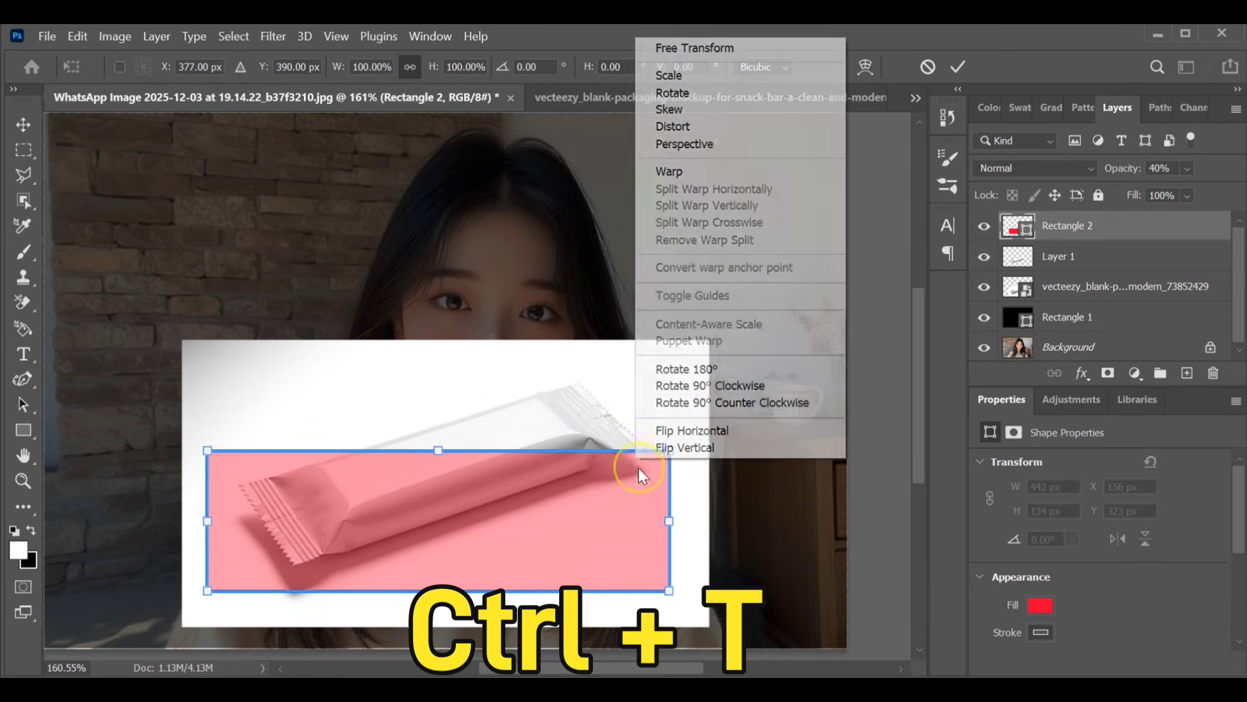
{"action": "mouse_move", "coordinate": [690, 126]}
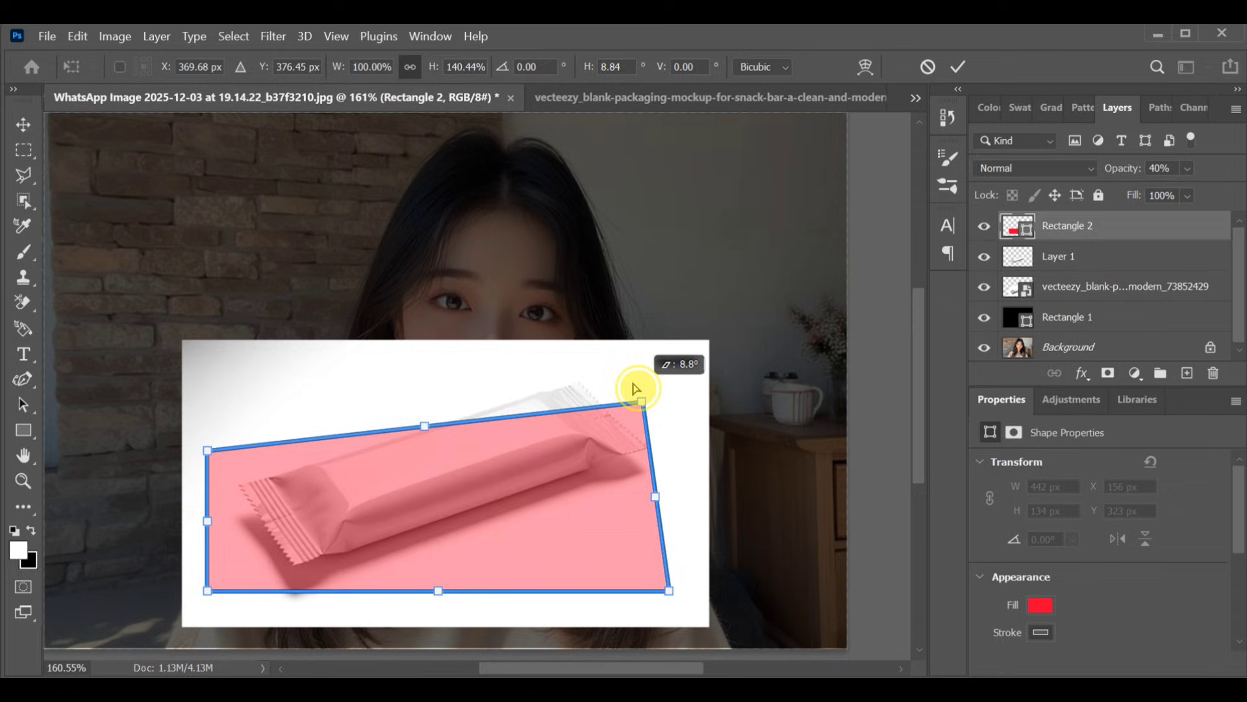
{"action": "left_click_drag", "start_coordinate": [637, 390], "coordinate": [682, 621]}
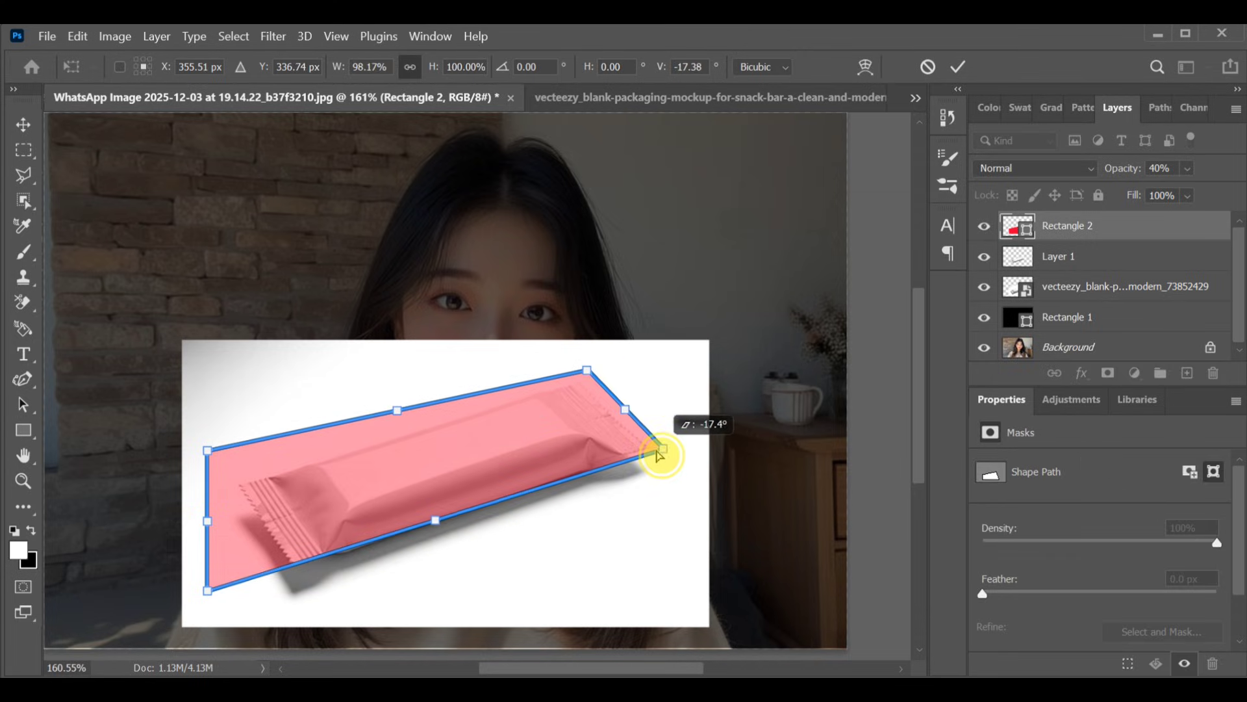
{"action": "left_click_drag", "start_coordinate": [661, 450], "coordinate": [651, 447]}
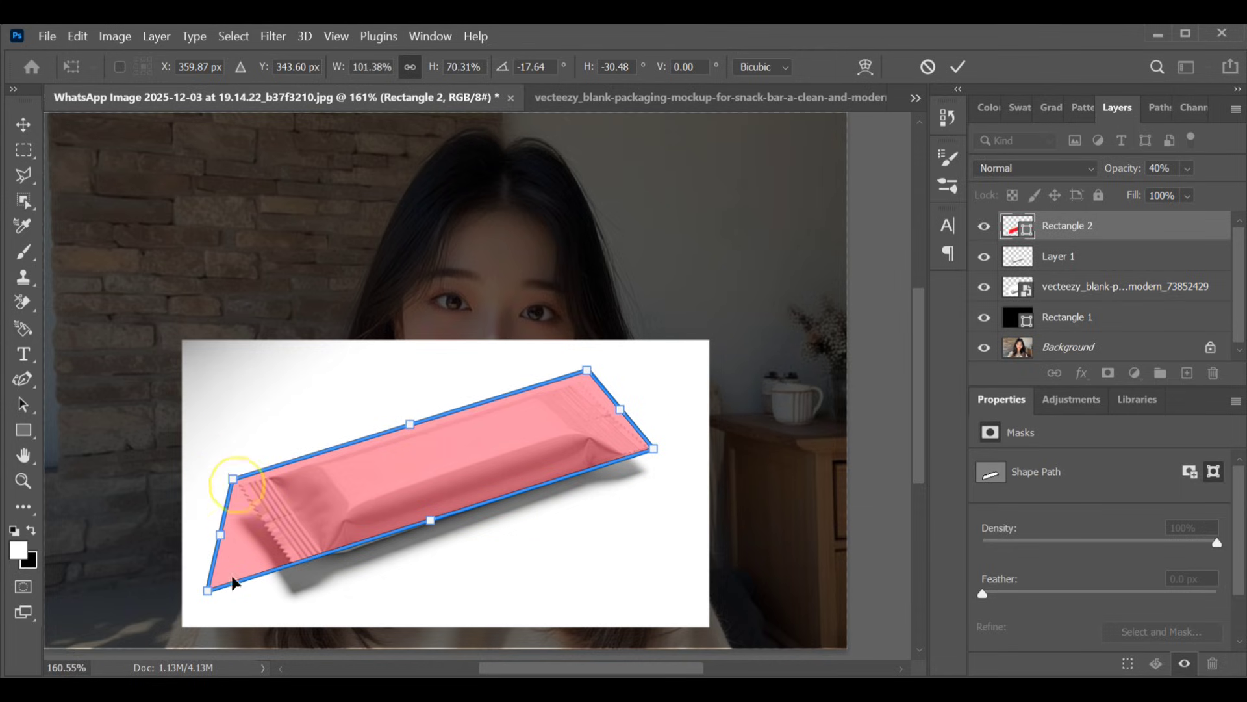
{"action": "left_click_drag", "start_coordinate": [207, 589], "coordinate": [290, 573]}
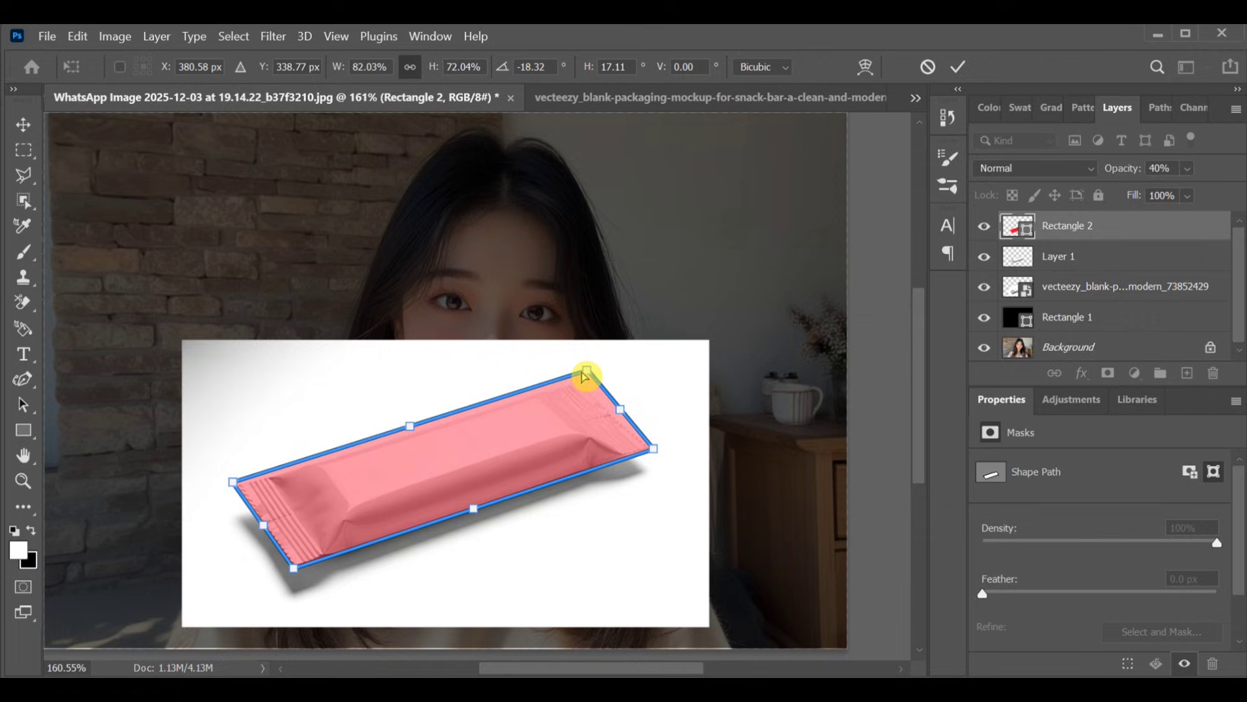
{"action": "left_click_drag", "start_coordinate": [585, 374], "coordinate": [645, 434]}
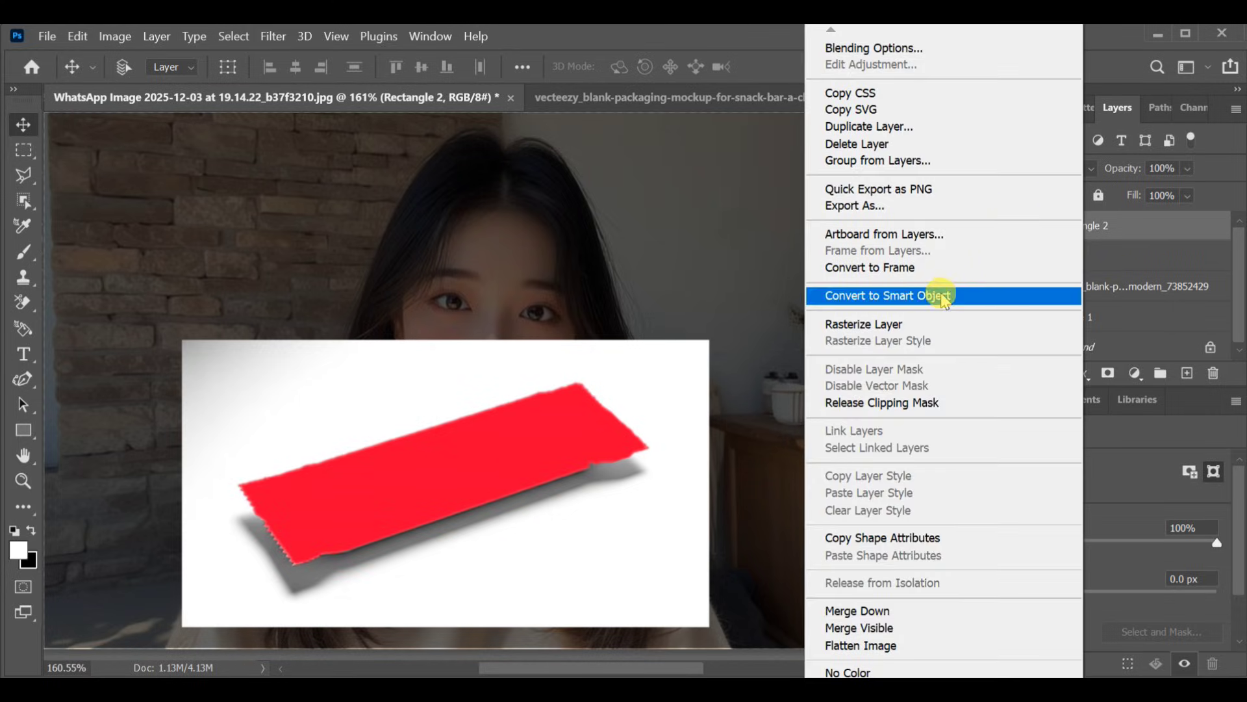
Step: Convert the Rectangle 2 layer to a smart object and open its contents
{"action": "left_click", "coordinate": [886, 295]}
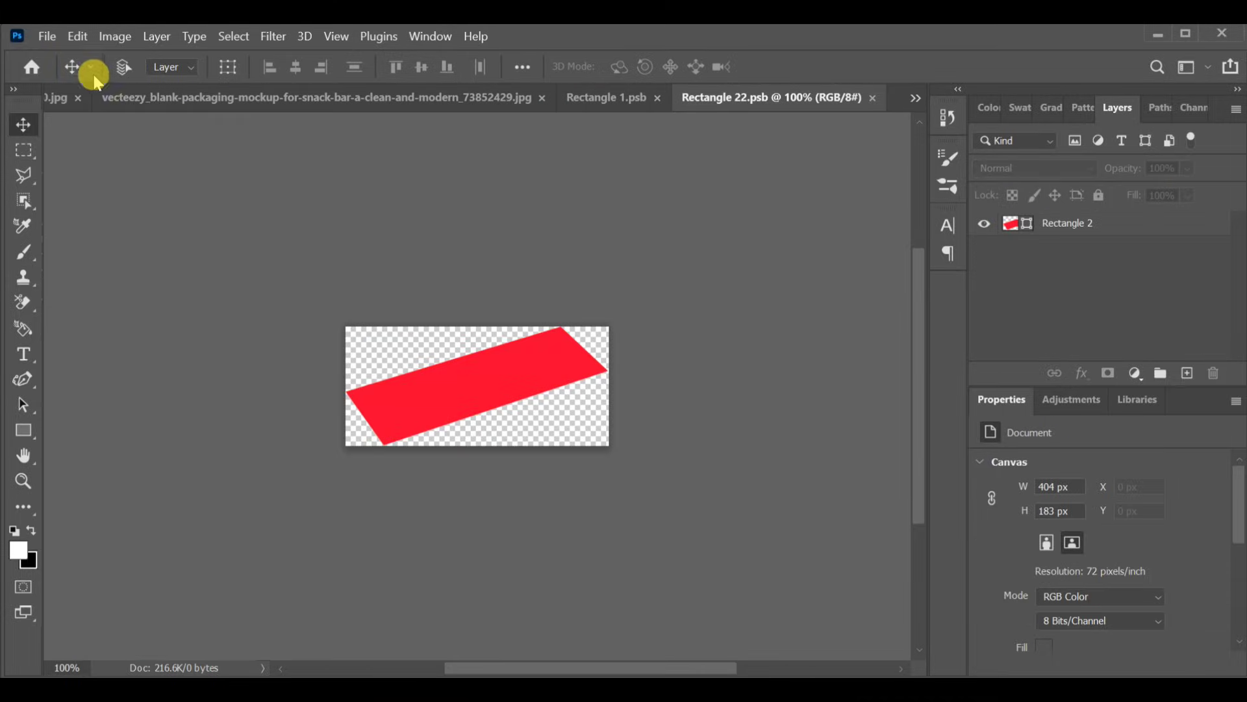
{"action": "mouse_move", "coordinate": [331, 131]}
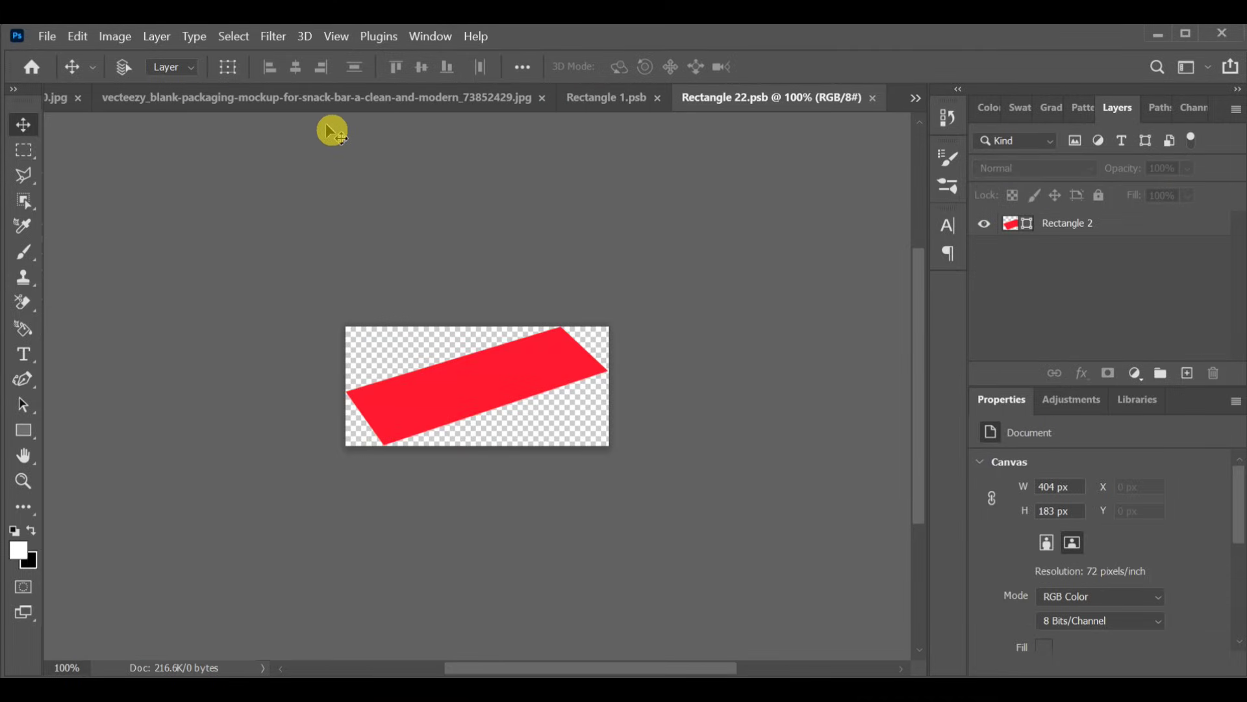
Step: Place the Netto Doch label image and save it back so the mockup shows the brown design
{"action": "left_click", "coordinate": [46, 36]}
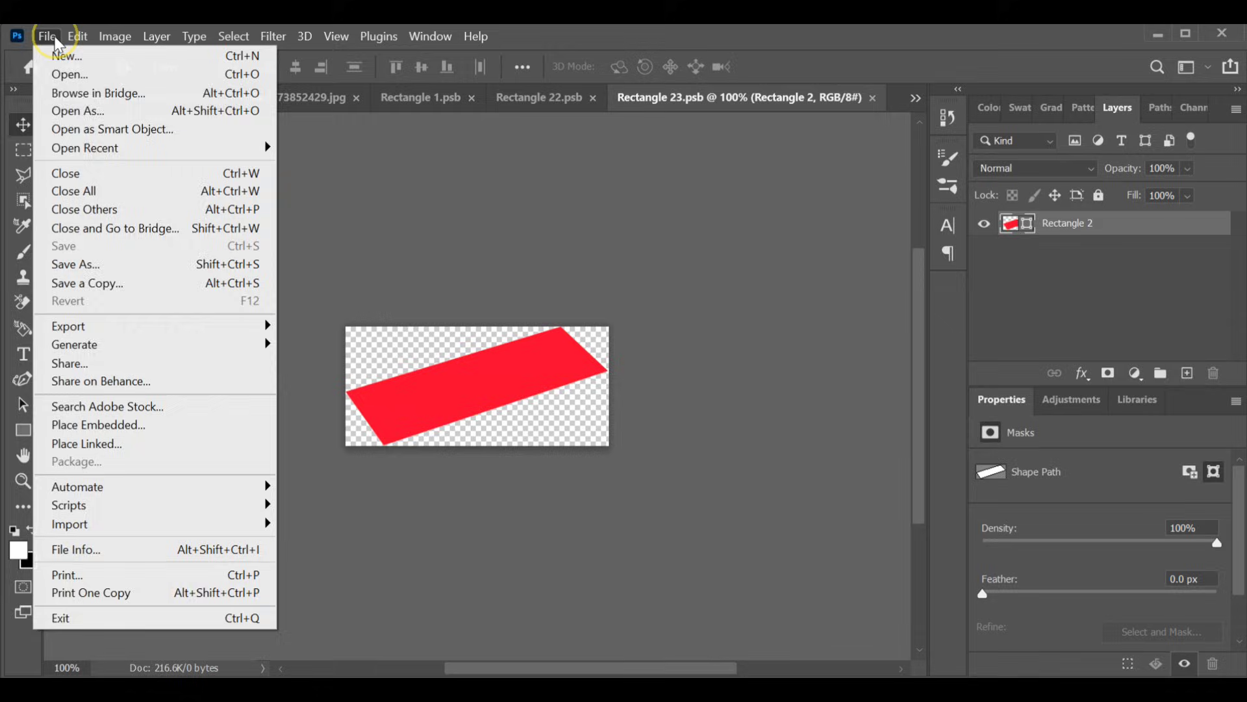
{"action": "mouse_move", "coordinate": [101, 380]}
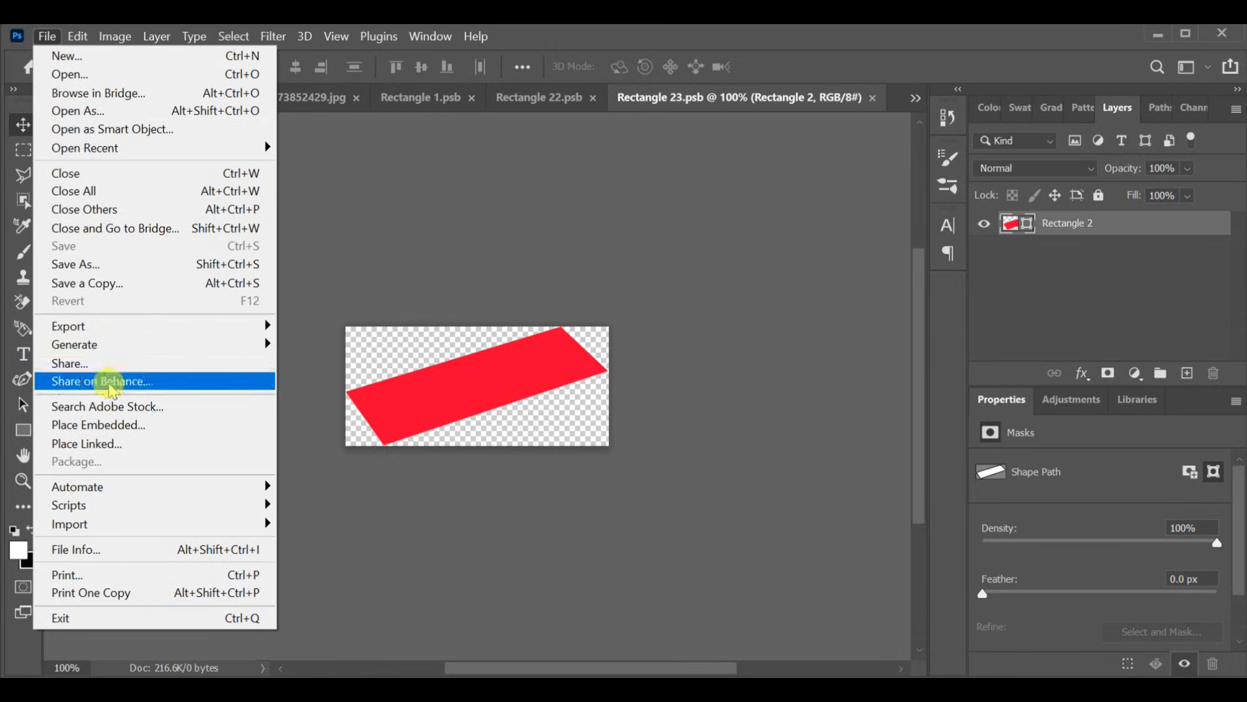
{"action": "left_click", "coordinate": [97, 423]}
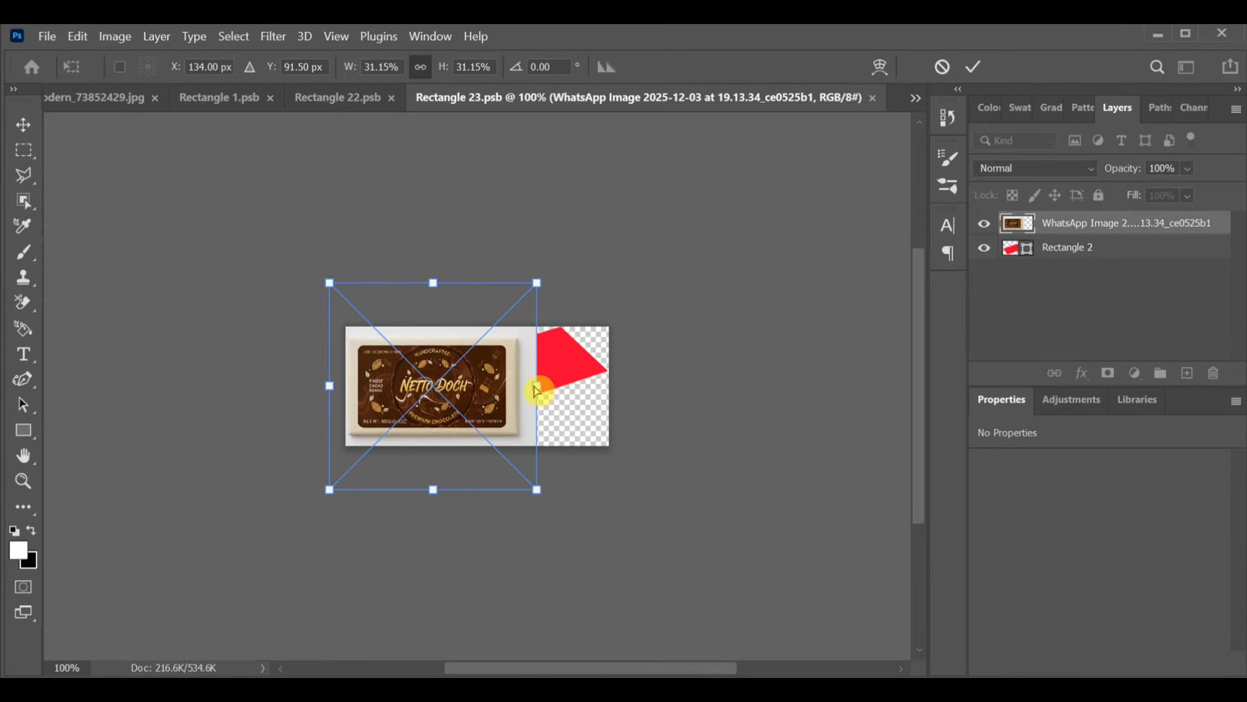
{"action": "left_click", "coordinate": [47, 37]}
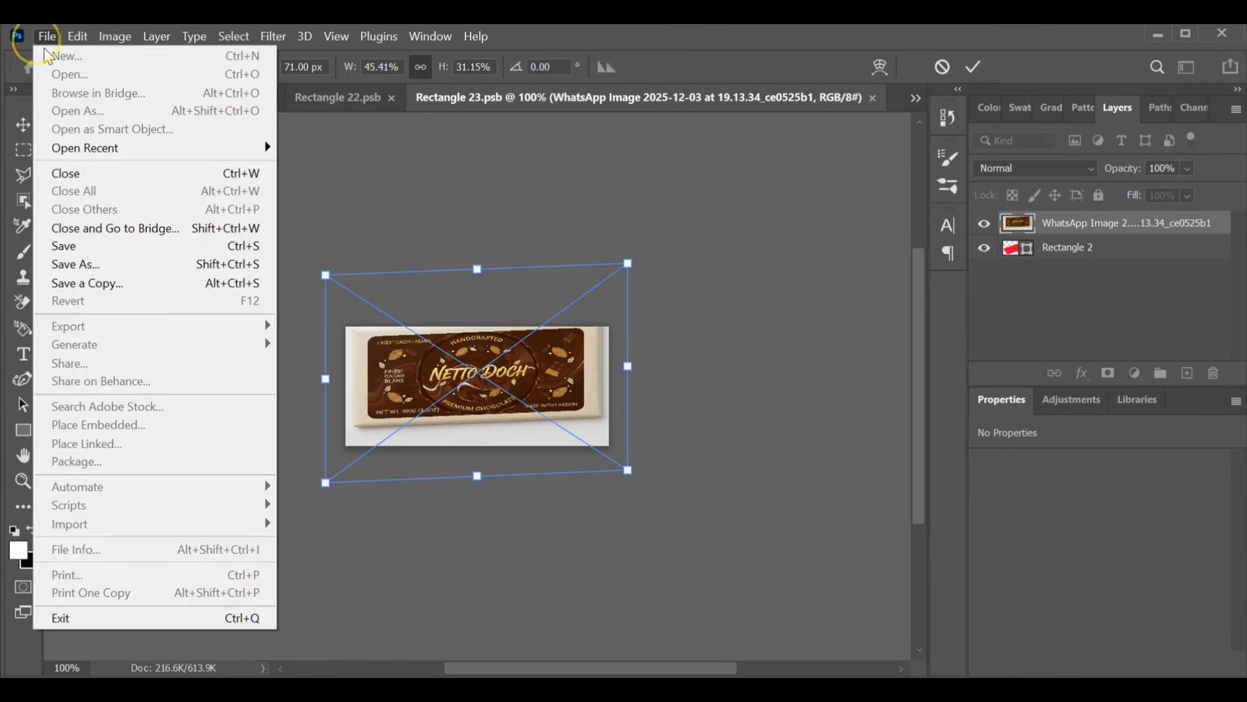
{"action": "left_click", "coordinate": [62, 245]}
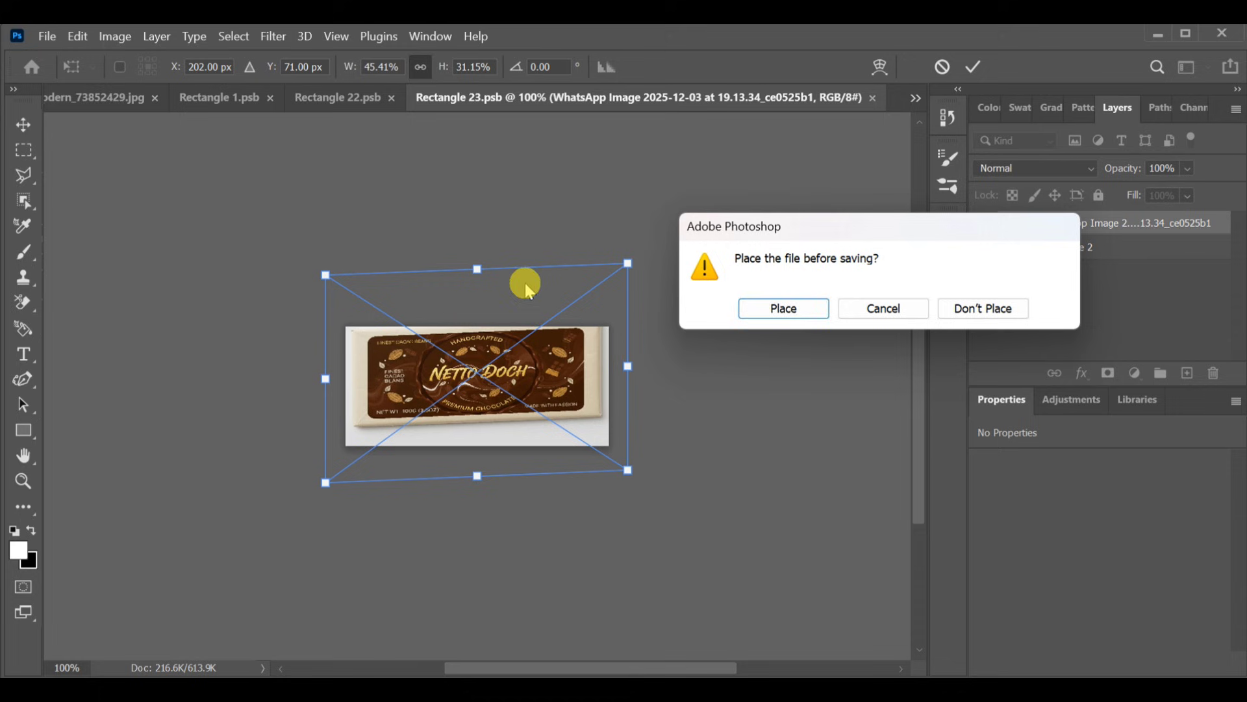
{"action": "left_click", "coordinate": [782, 308]}
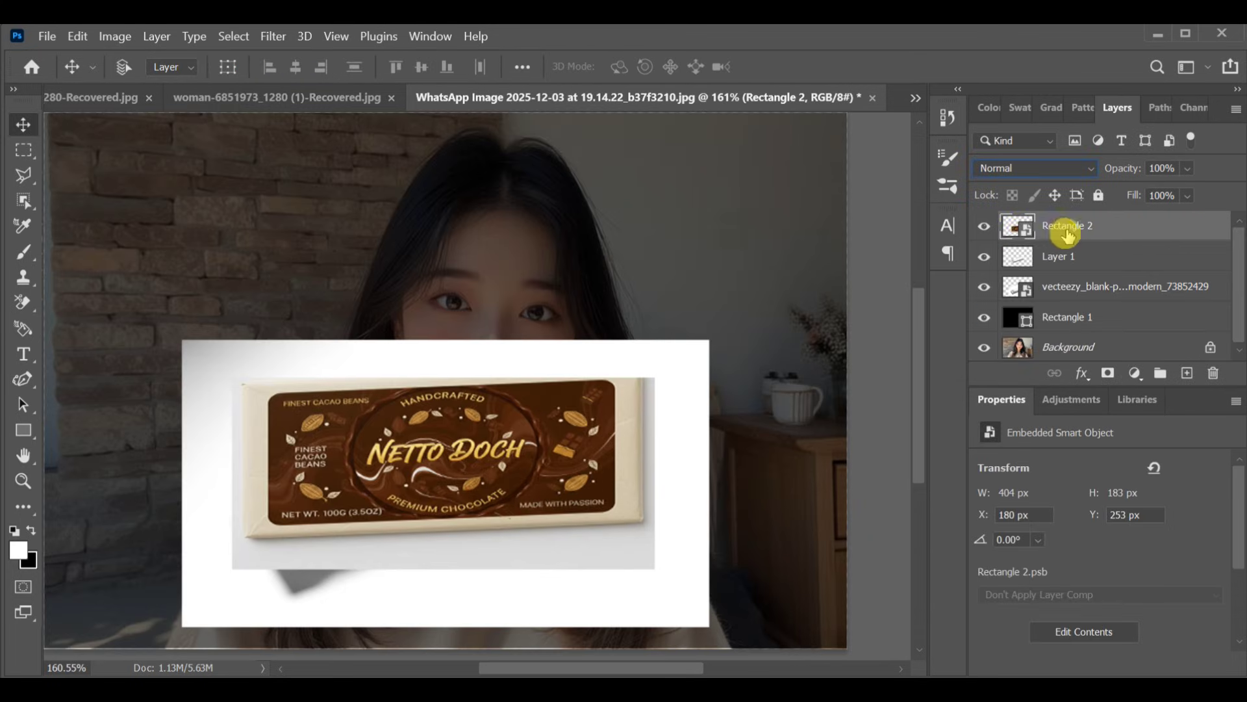
Step: Create a clipping mask to the wrapper, then scale and skew the label to follow the bar's angle
{"action": "right_click", "coordinate": [1065, 224]}
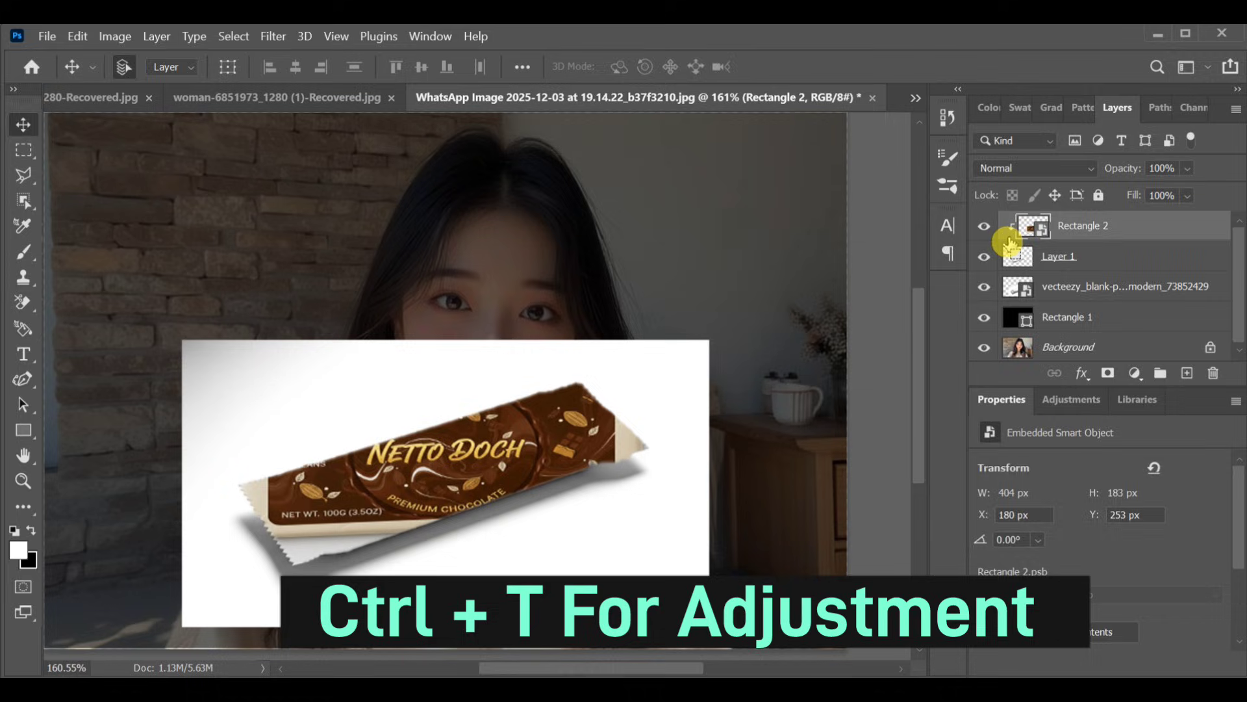
{"action": "key", "text": "ctrl+t"}
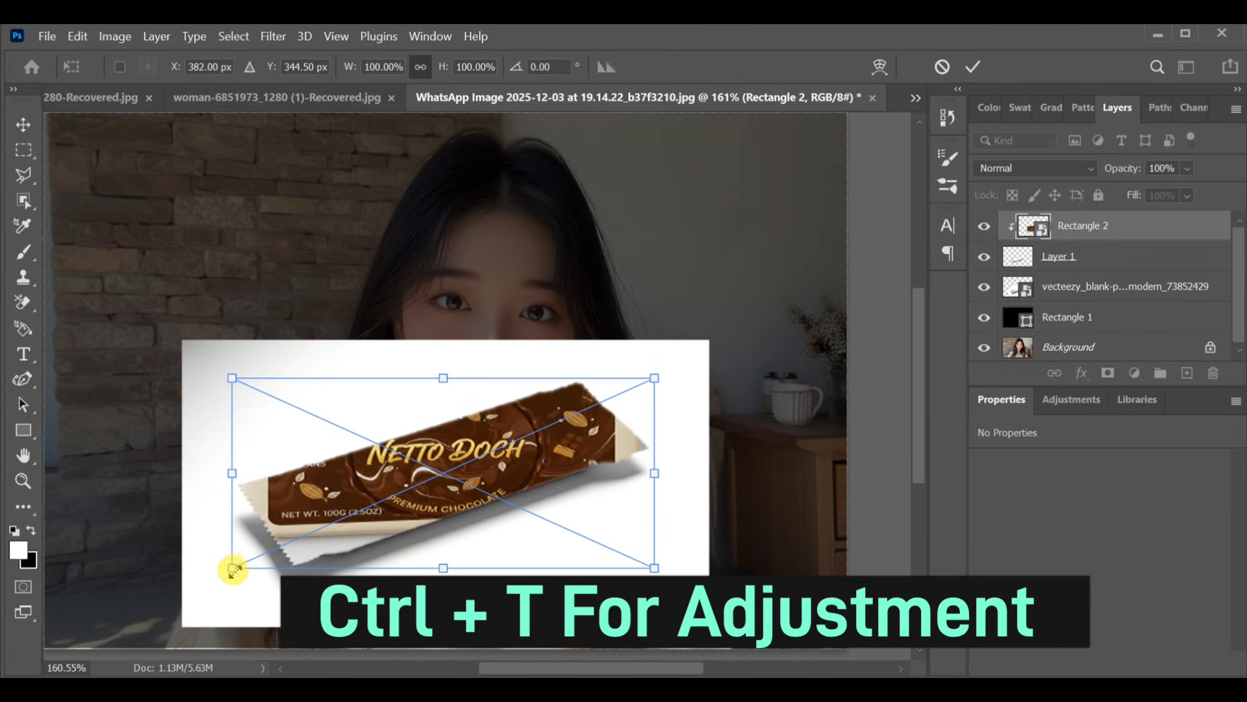
{"action": "left_click_drag", "start_coordinate": [232, 569], "coordinate": [374, 517]}
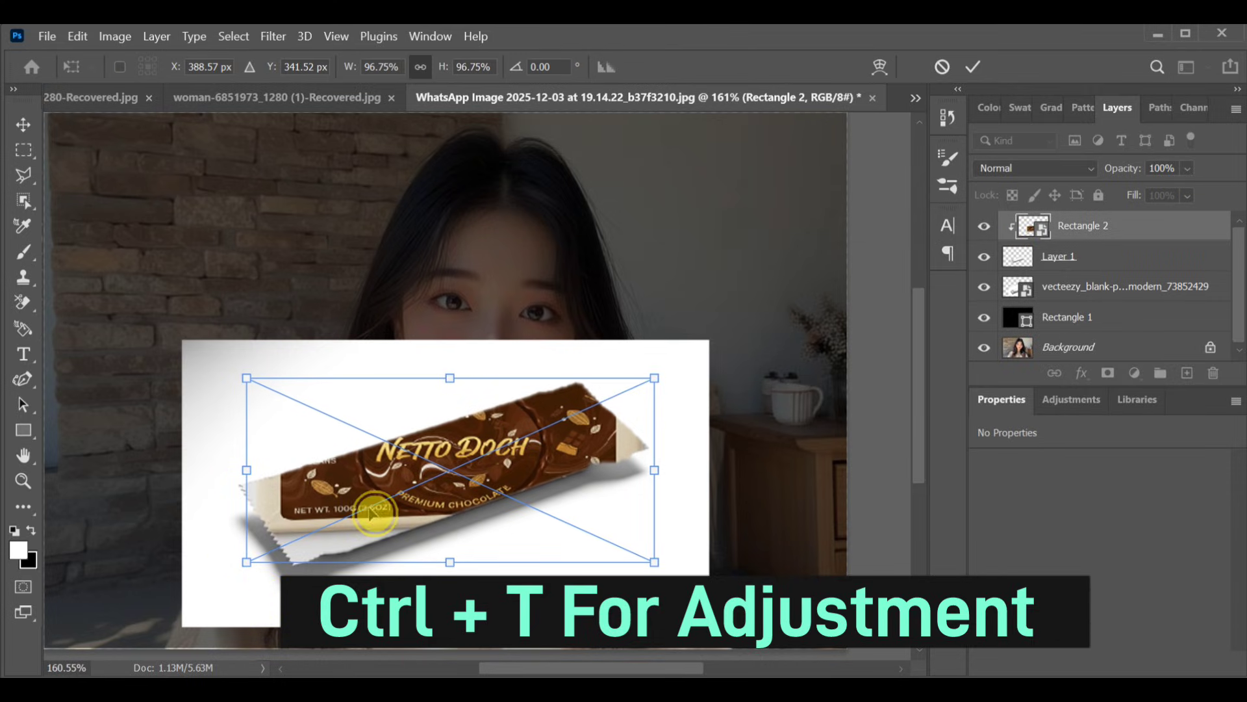
{"action": "right_click", "coordinate": [374, 513]}
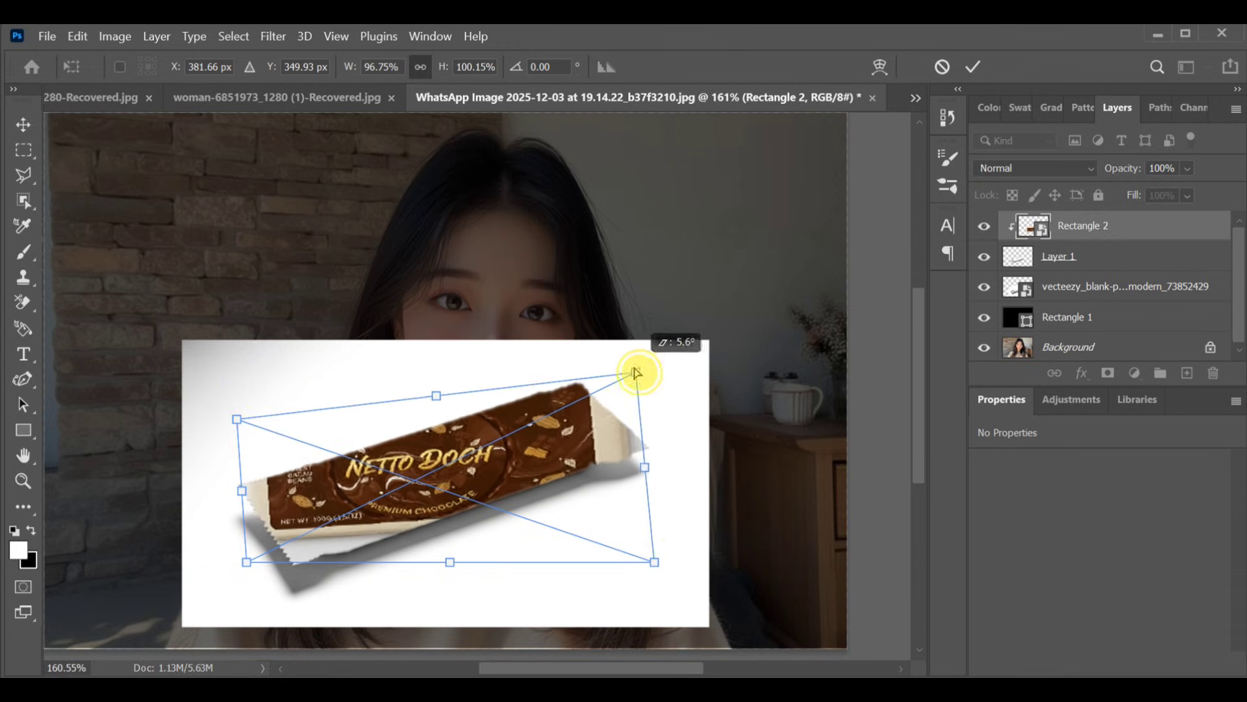
{"action": "left_click_drag", "start_coordinate": [636, 373], "coordinate": [164, 468]}
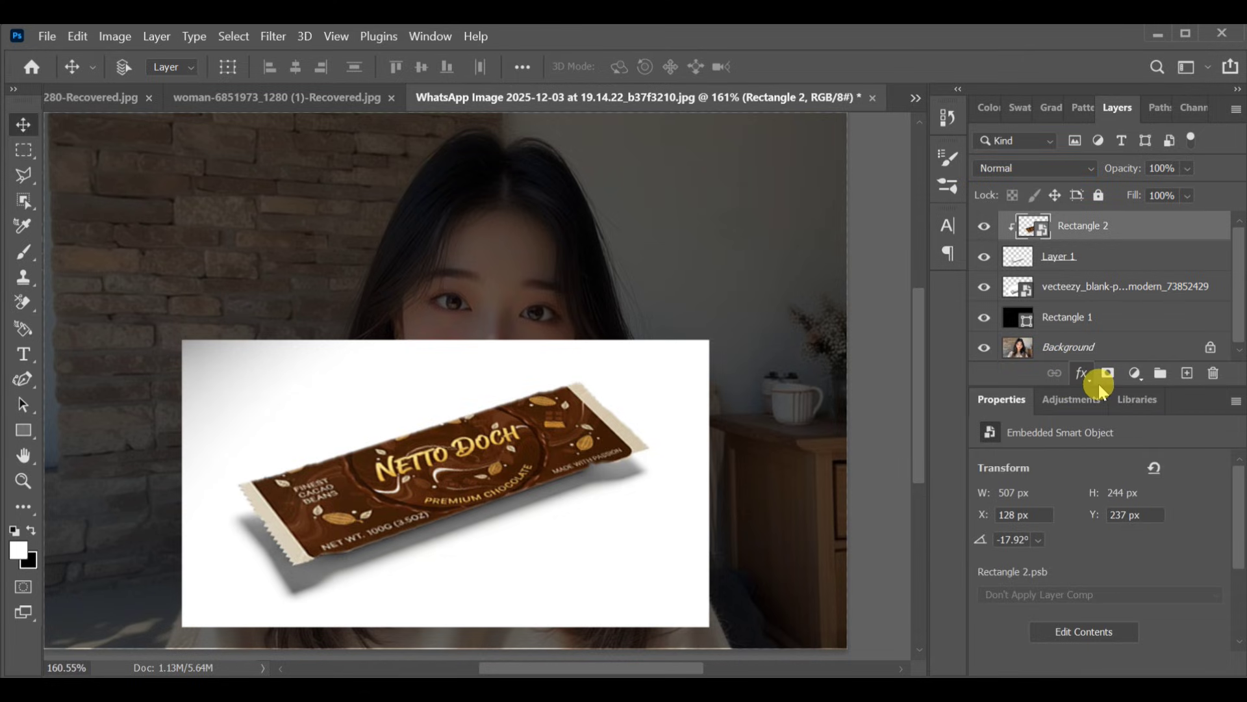
Step: Split the Underlying Layer Blend If sliders to about 200/212 so wrapper highlights show through, and apply
{"action": "left_click", "coordinate": [1079, 372]}
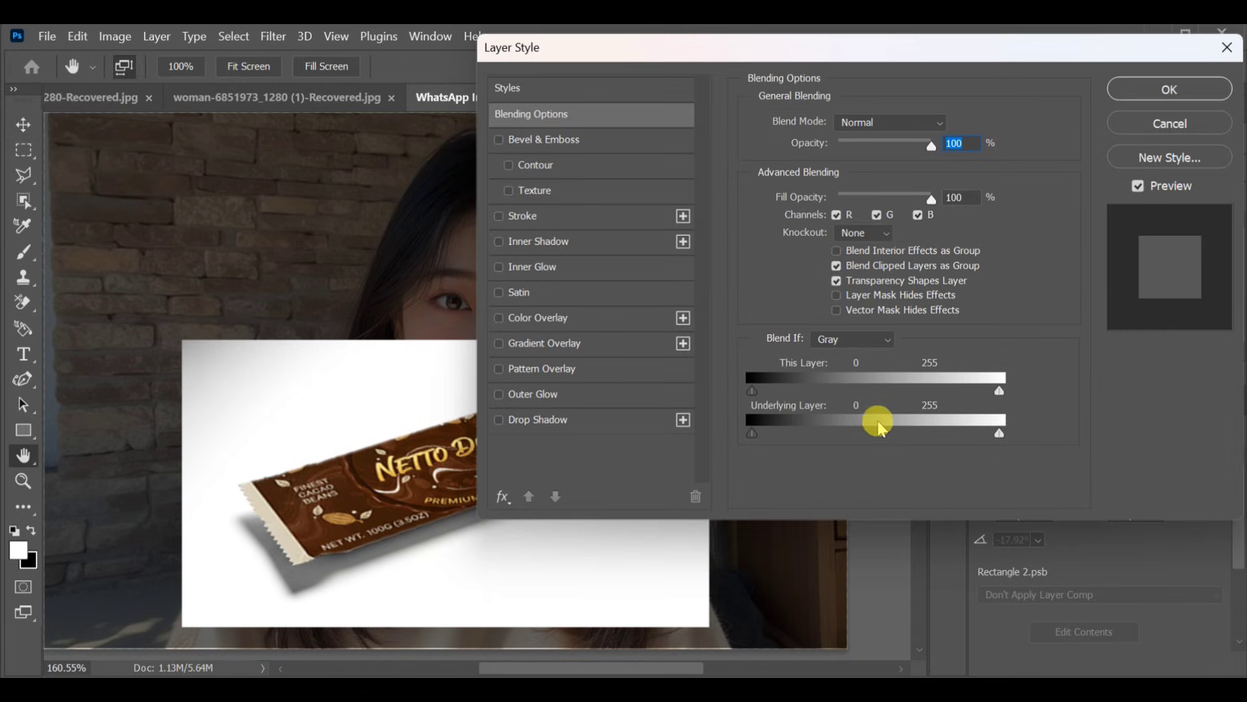
{"action": "left_click_drag", "start_coordinate": [880, 421], "coordinate": [997, 434]}
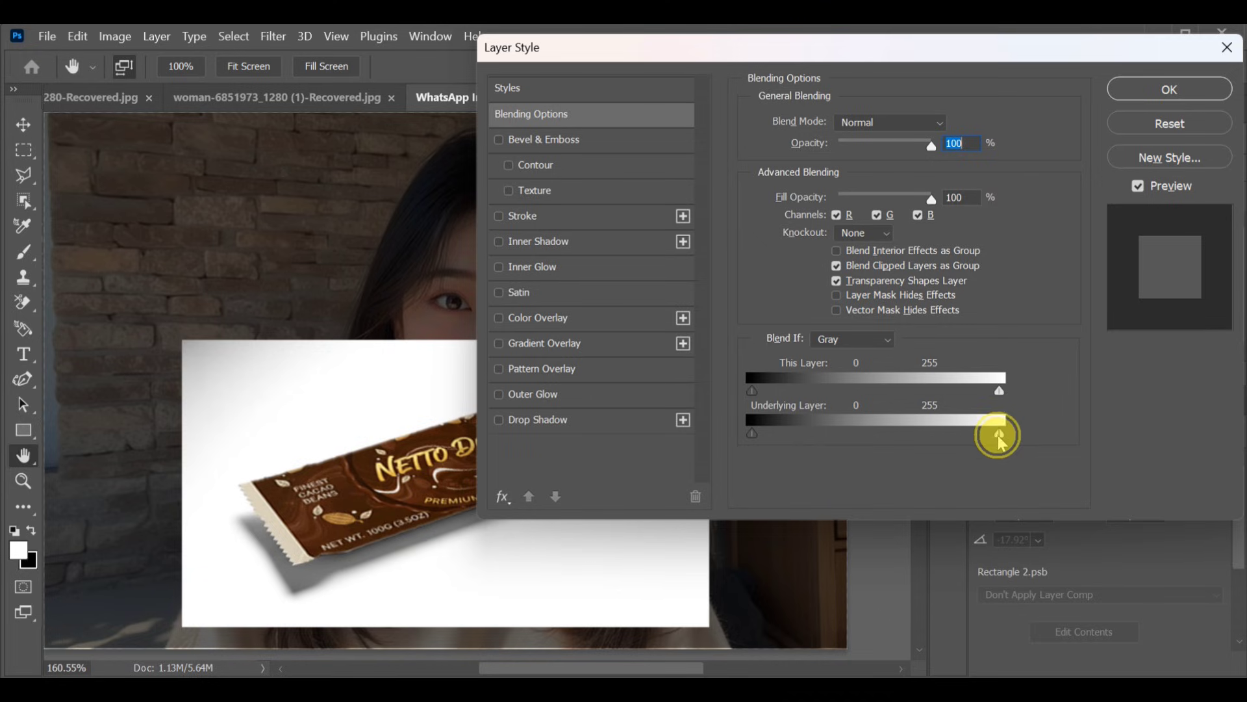
{"action": "left_click_drag", "start_coordinate": [998, 435], "coordinate": [911, 421]}
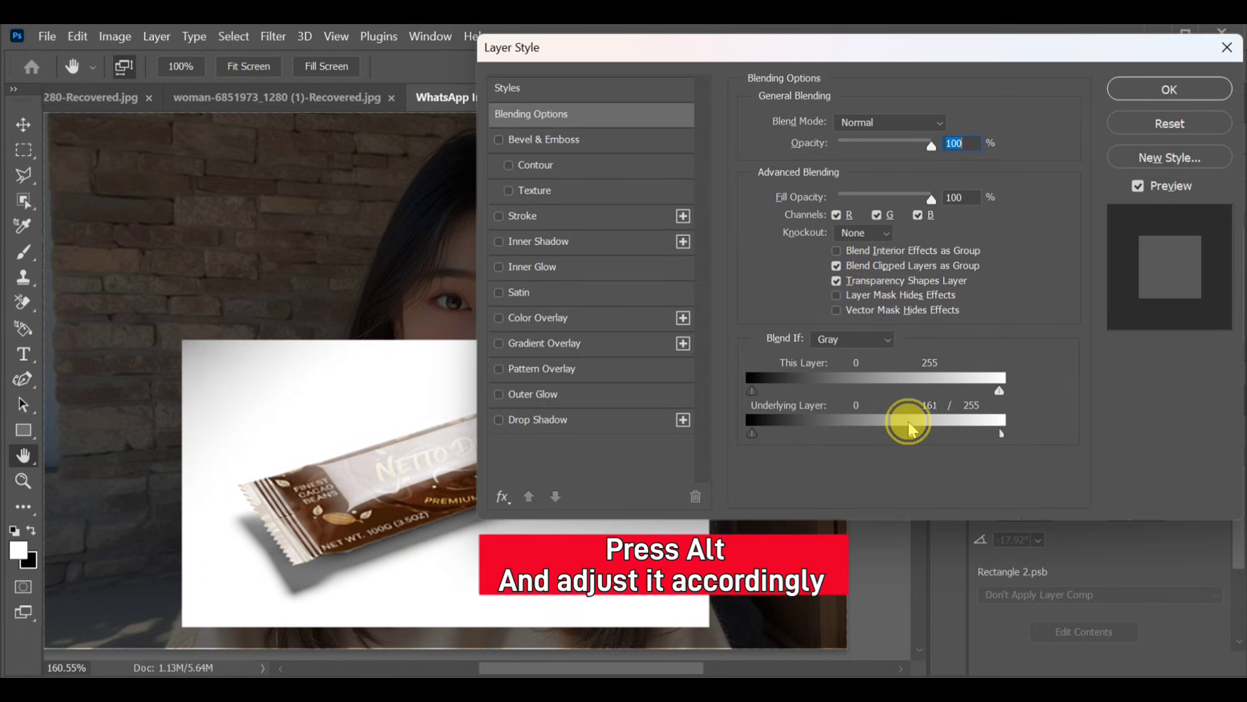
{"action": "left_click_drag", "start_coordinate": [907, 427], "coordinate": [959, 426]}
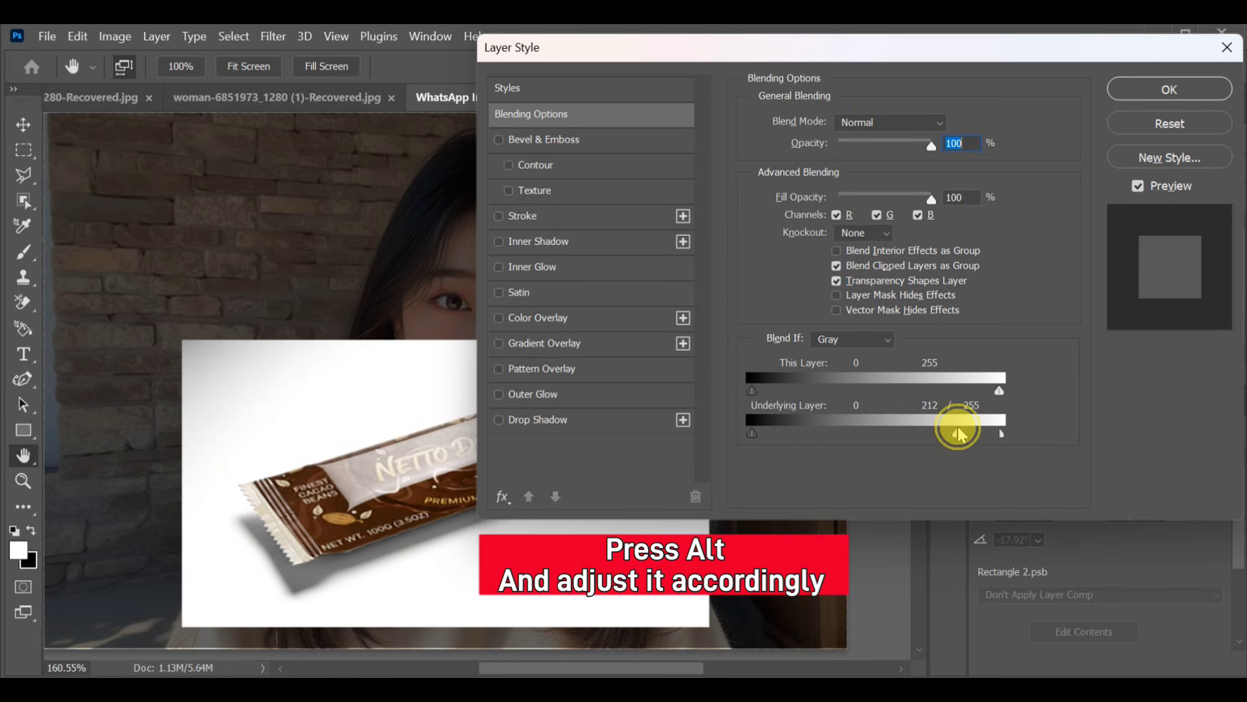
{"action": "left_click_drag", "start_coordinate": [955, 432], "coordinate": [975, 431]}
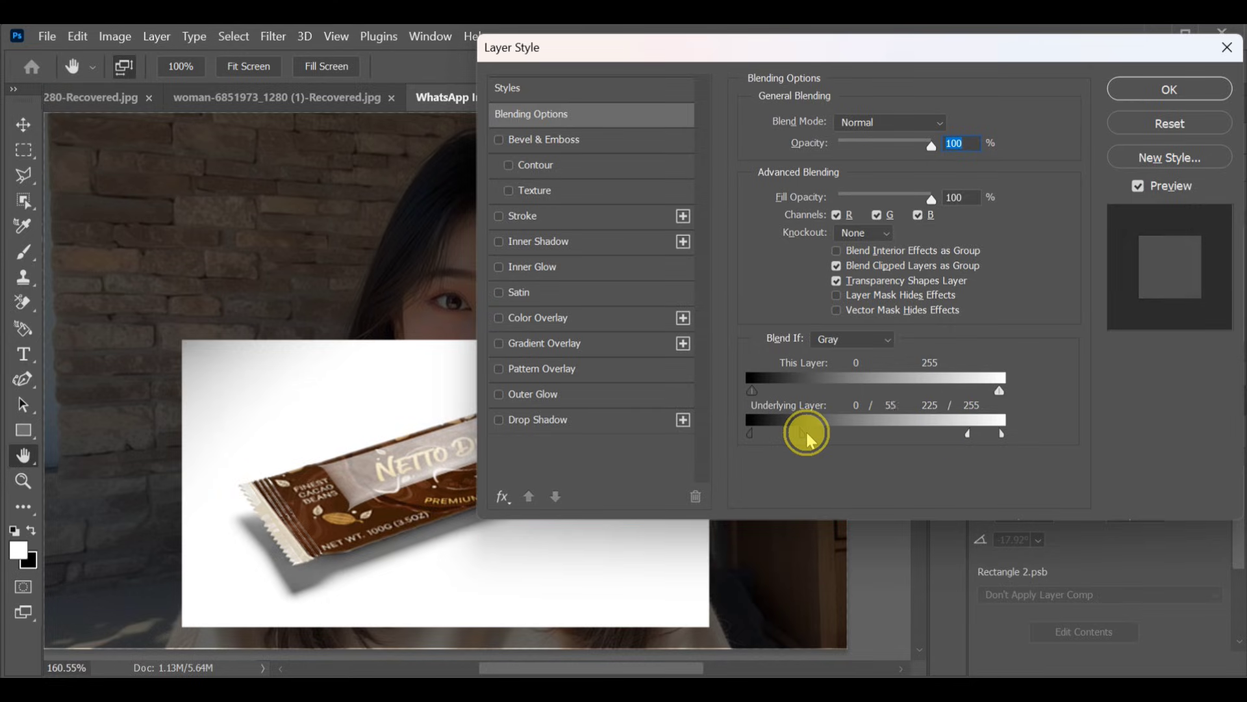
{"action": "left_click_drag", "start_coordinate": [805, 434], "coordinate": [959, 434]}
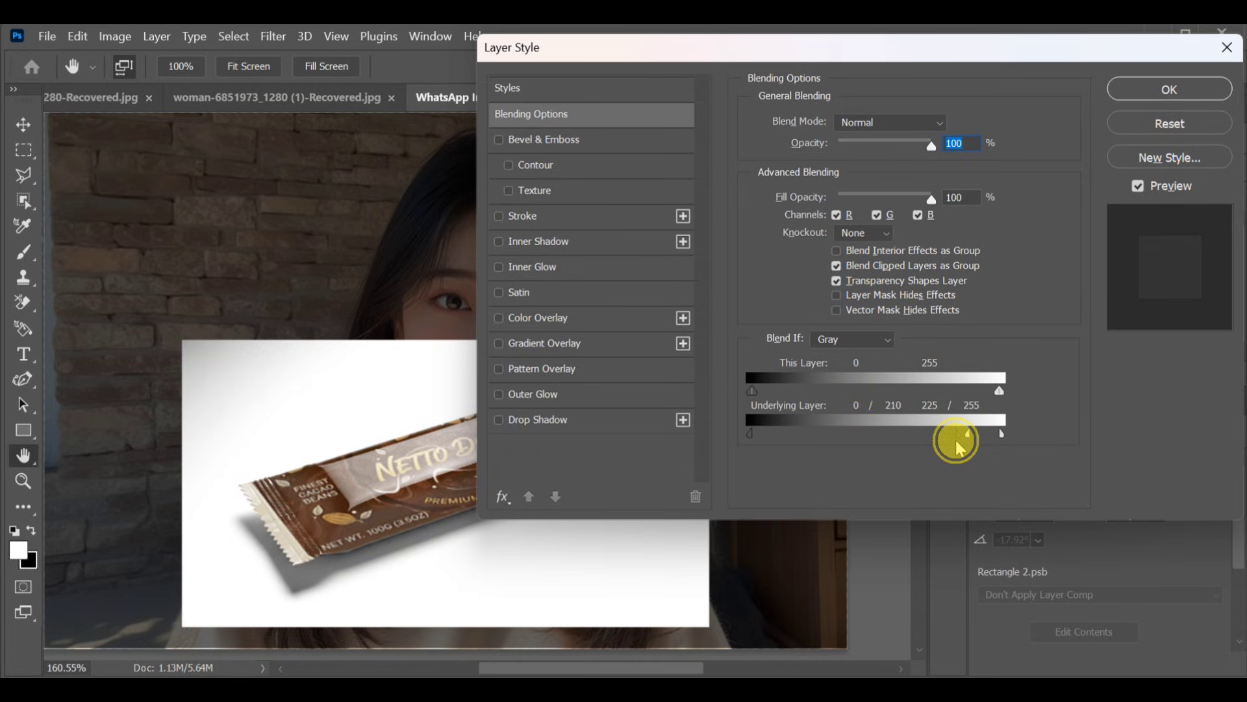
{"action": "left_click_drag", "start_coordinate": [959, 434], "coordinate": [947, 434]}
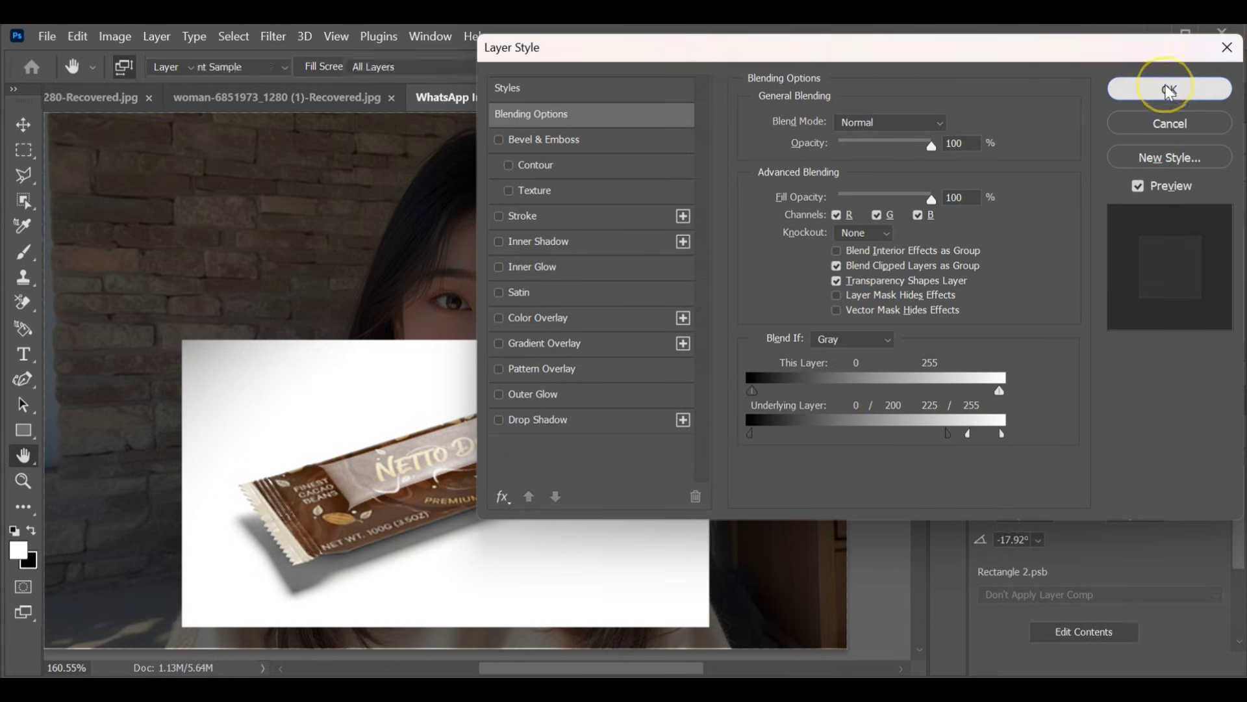
{"action": "left_click", "coordinate": [1169, 87]}
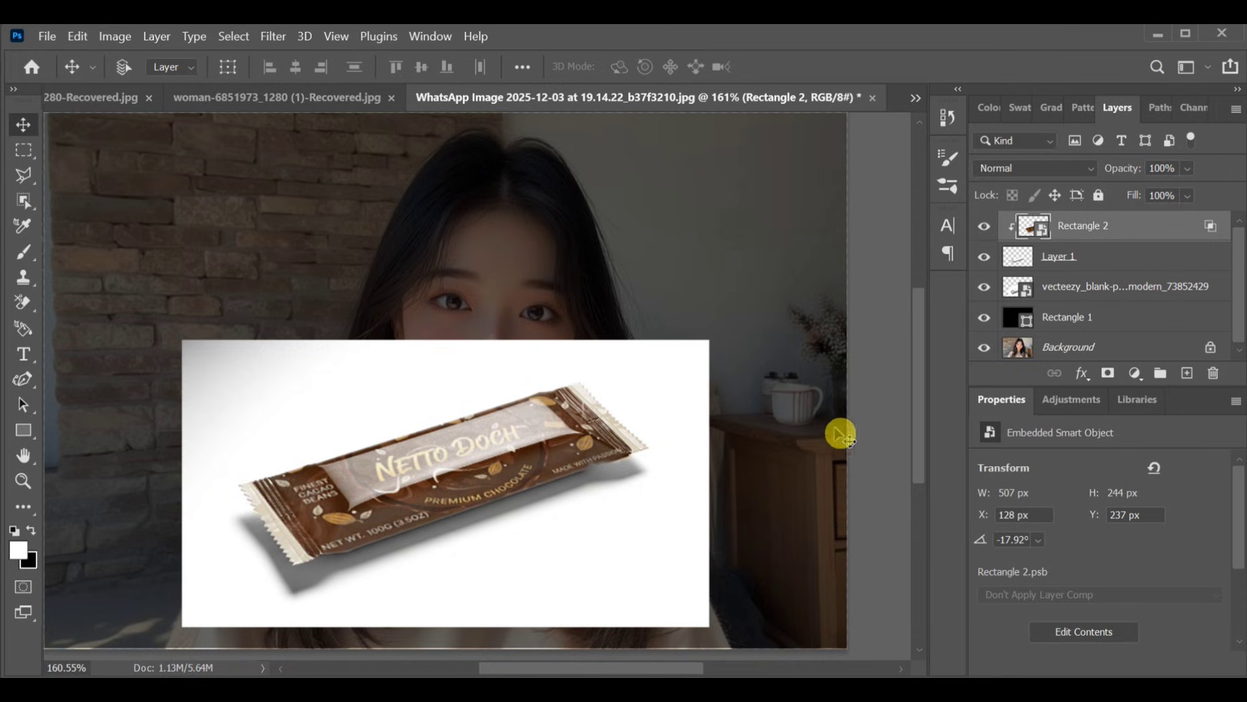
{"action": "mouse_move", "coordinate": [623, 438]}
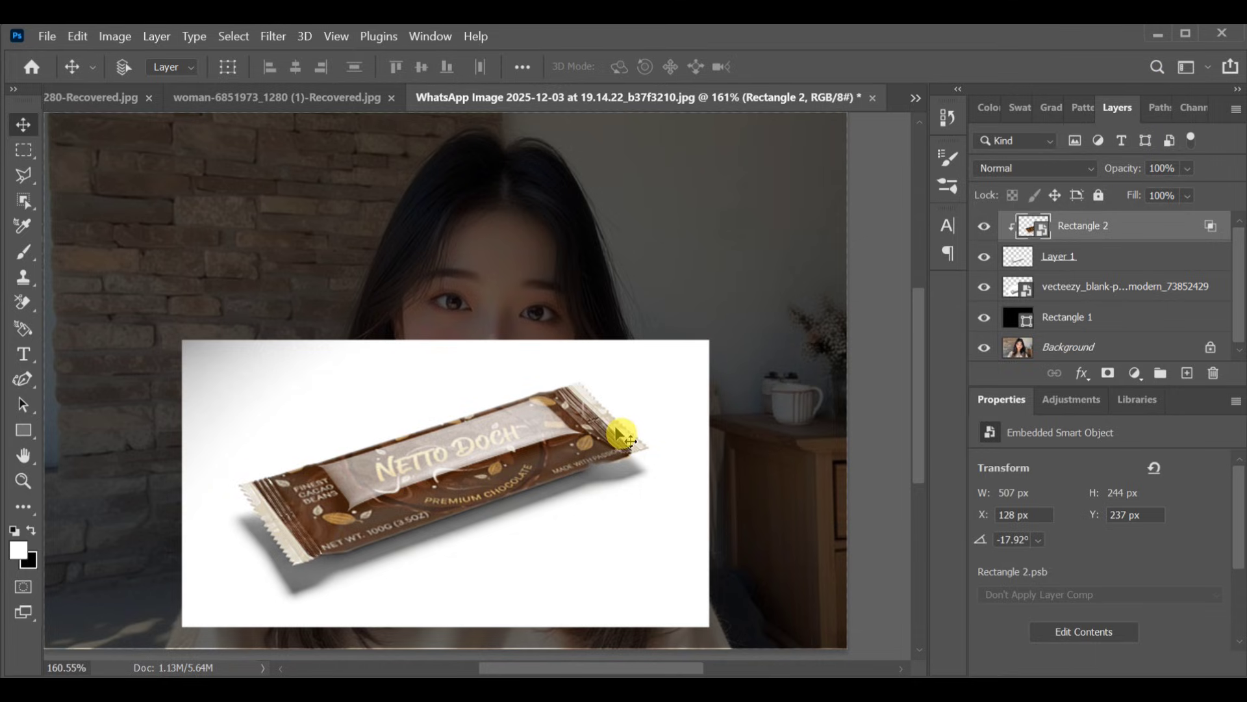
{"action": "mouse_move", "coordinate": [759, 397]}
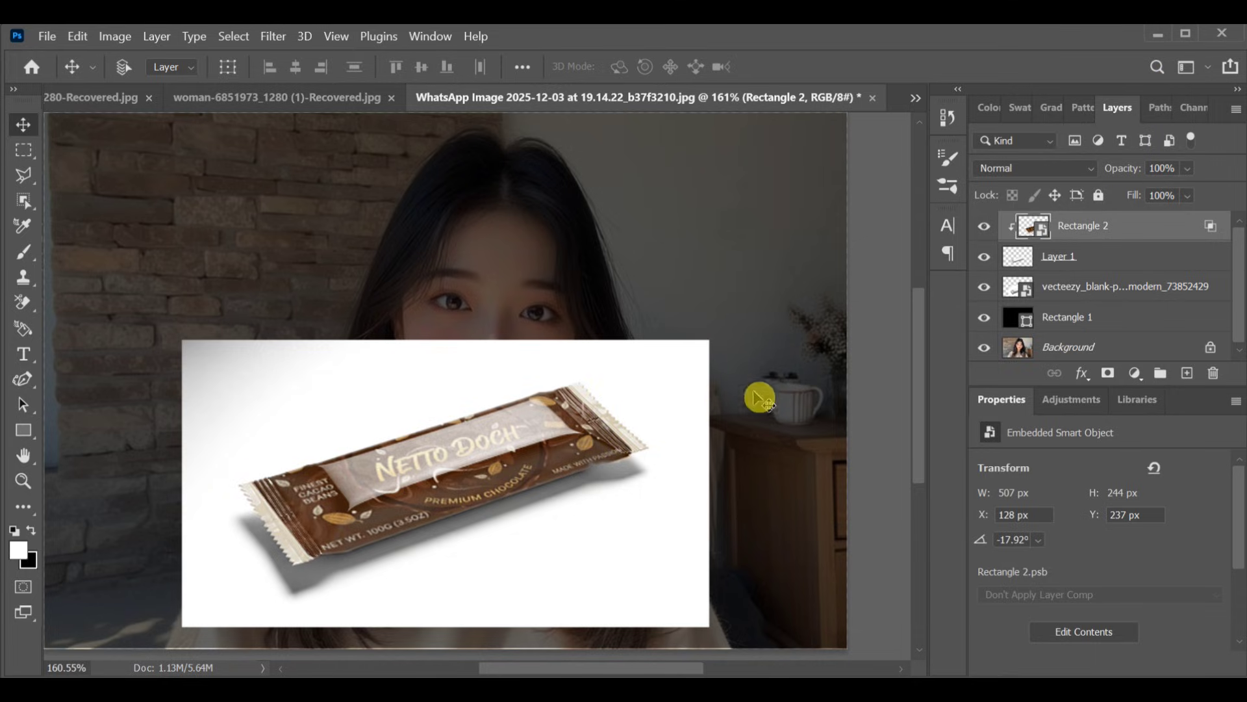
{"action": "mouse_move", "coordinate": [925, 276]}
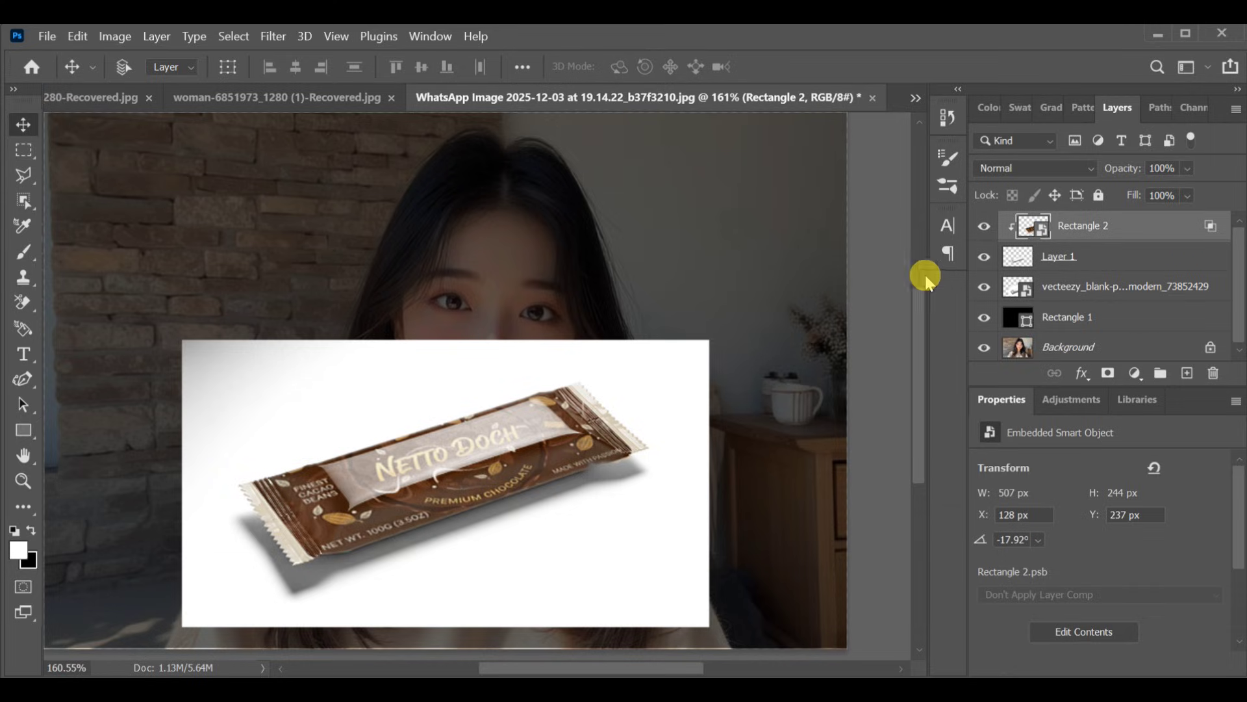